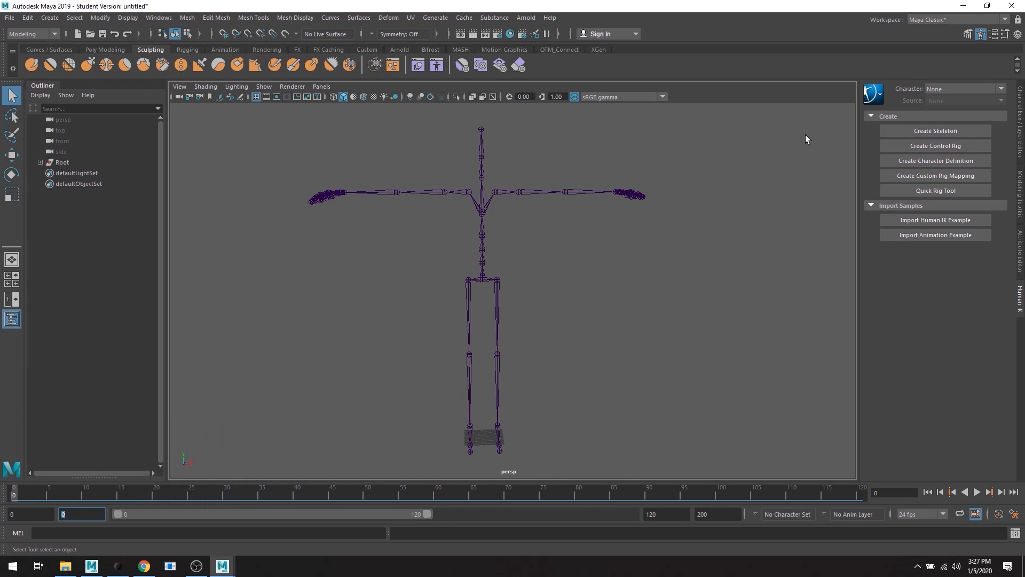
mouse_move(72, 495)
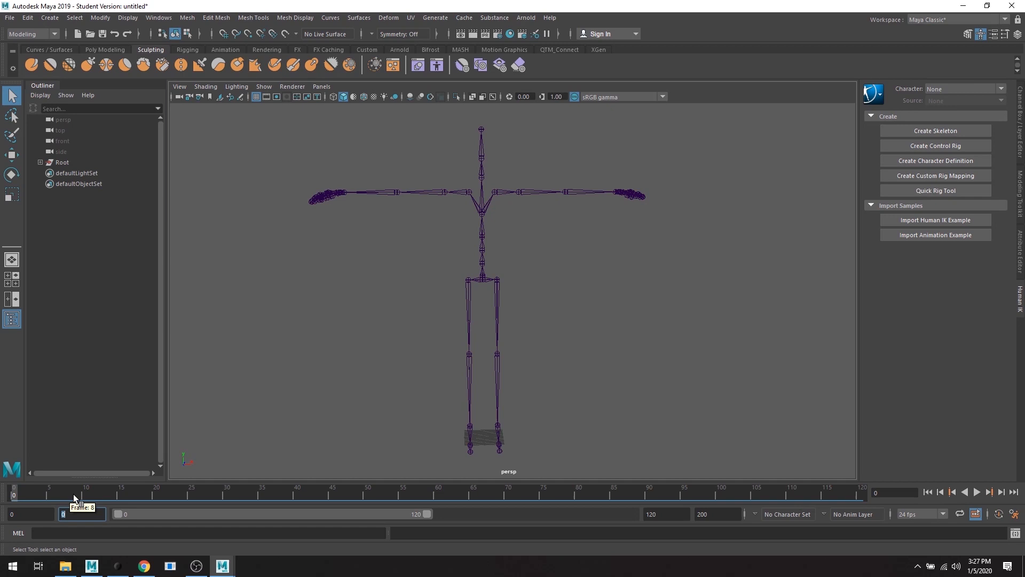
- Scrub through the skeleton's recorded animation and return it to the frame 0 T-pose
drag(82, 494, 549, 494)
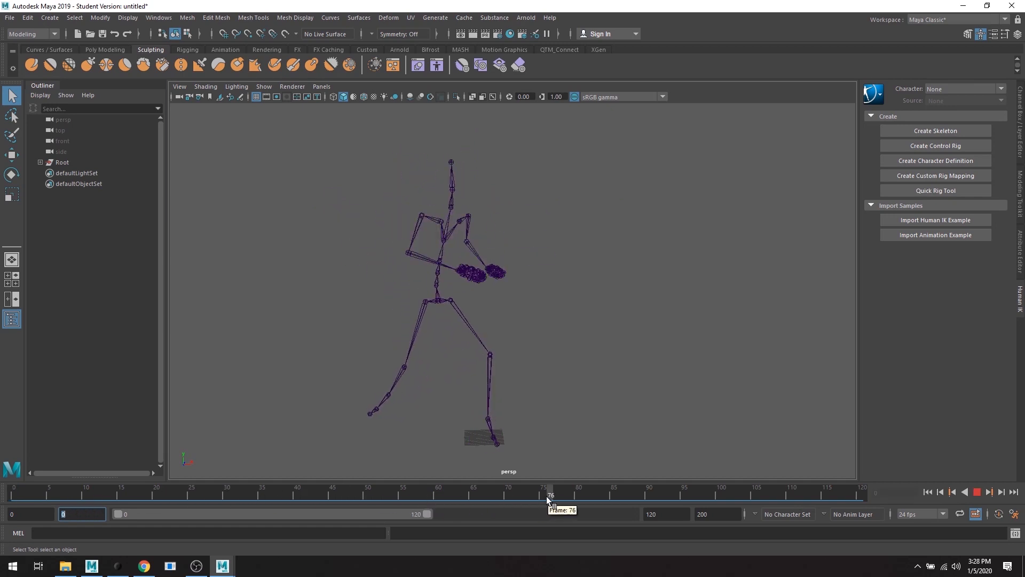
drag(548, 494, 128, 494)
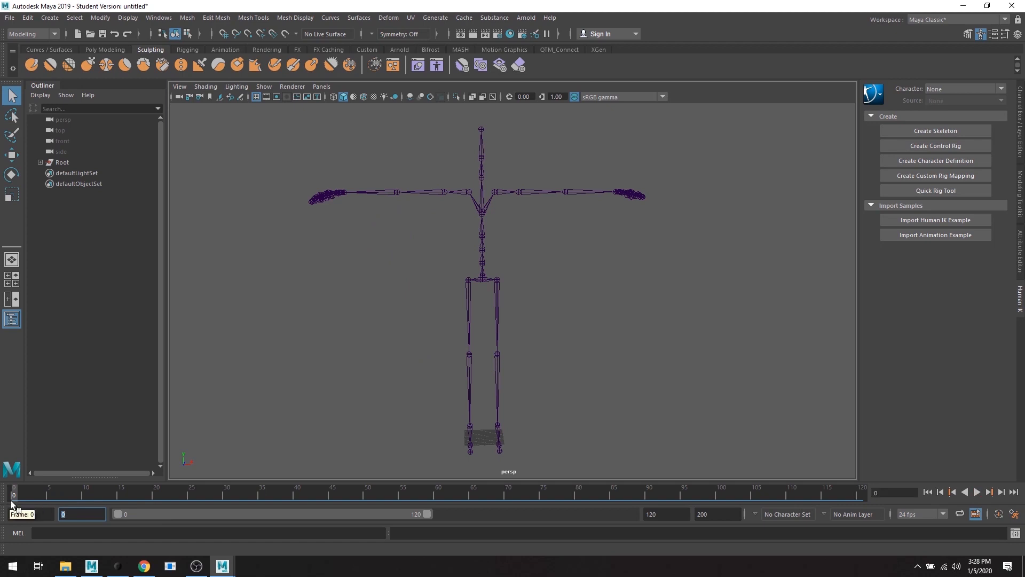
drag(12, 495, 350, 495)
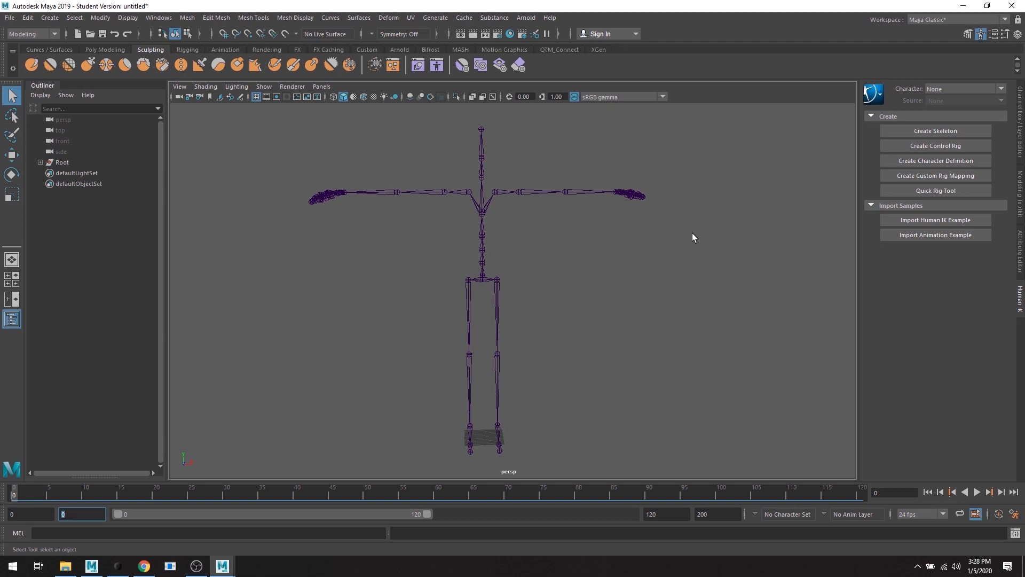
mouse_move(690, 237)
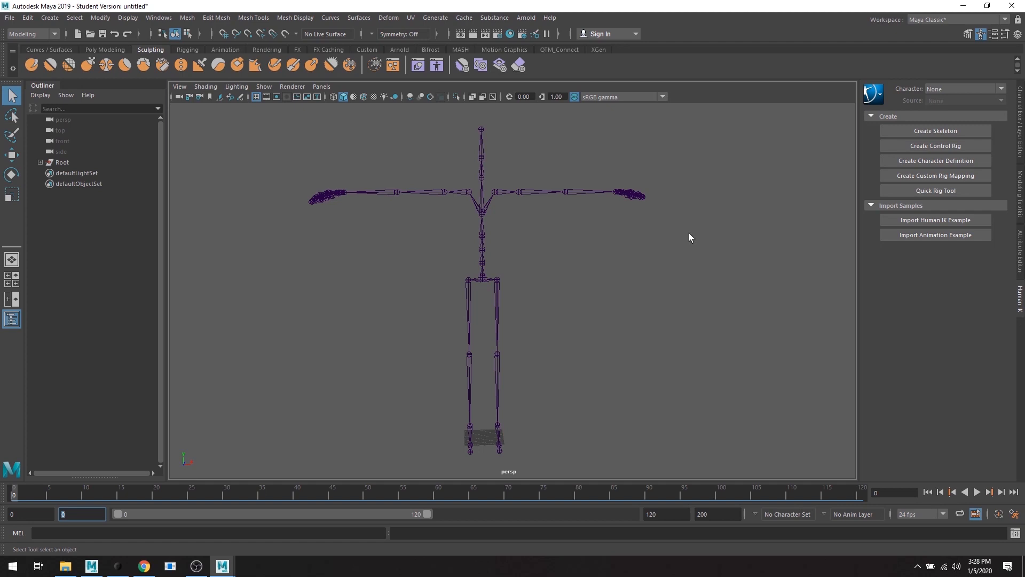
mouse_move(280, 254)
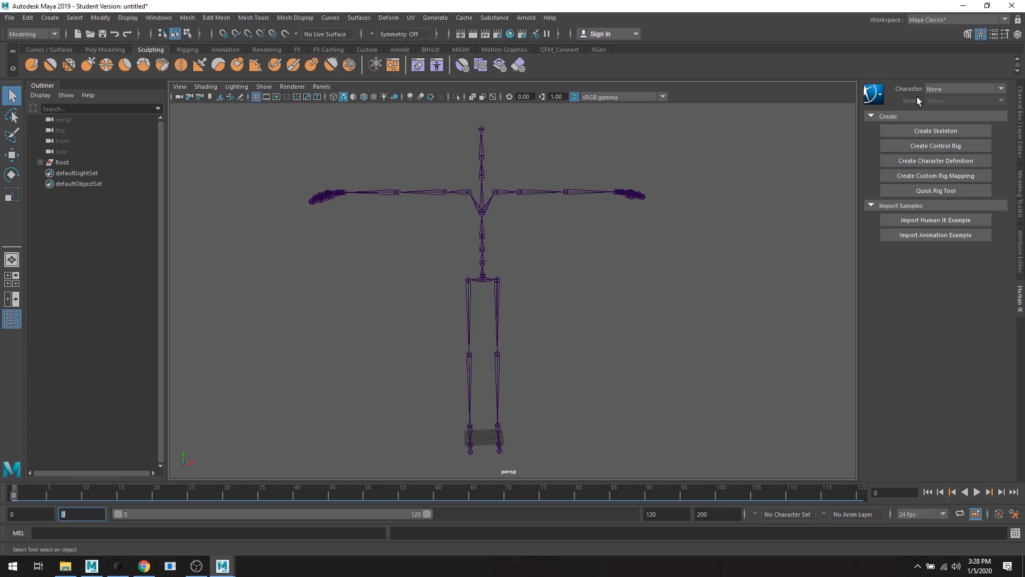
- Create a new HumanIK character definition, Character1, from the HumanIK panel
click(982, 35)
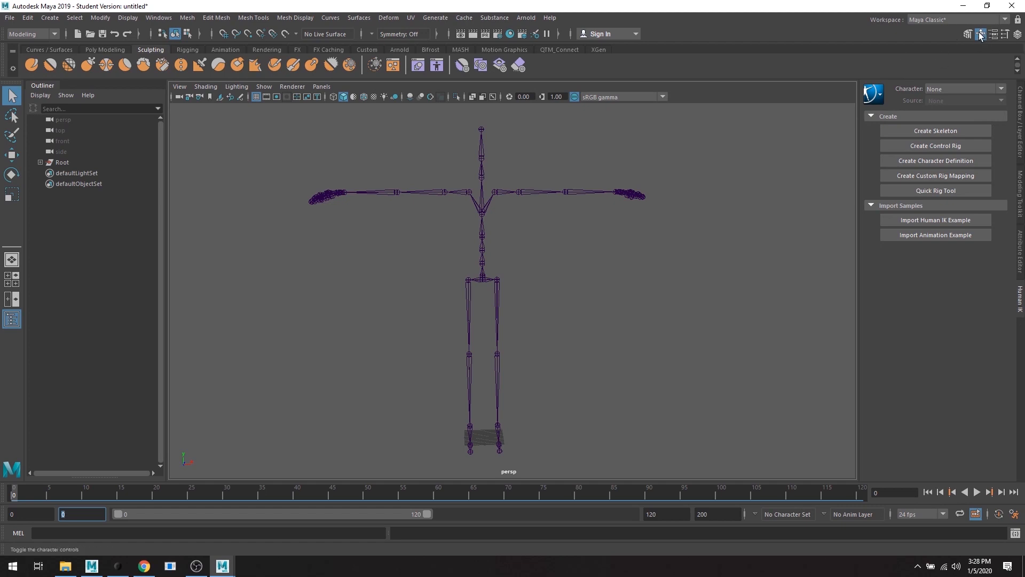
mouse_move(1002, 326)
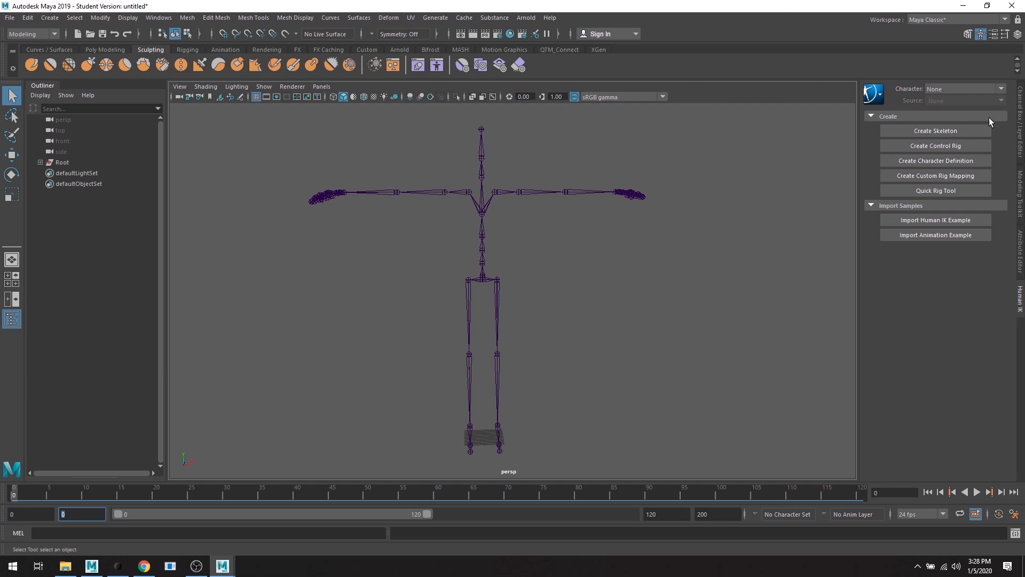
mouse_move(936, 165)
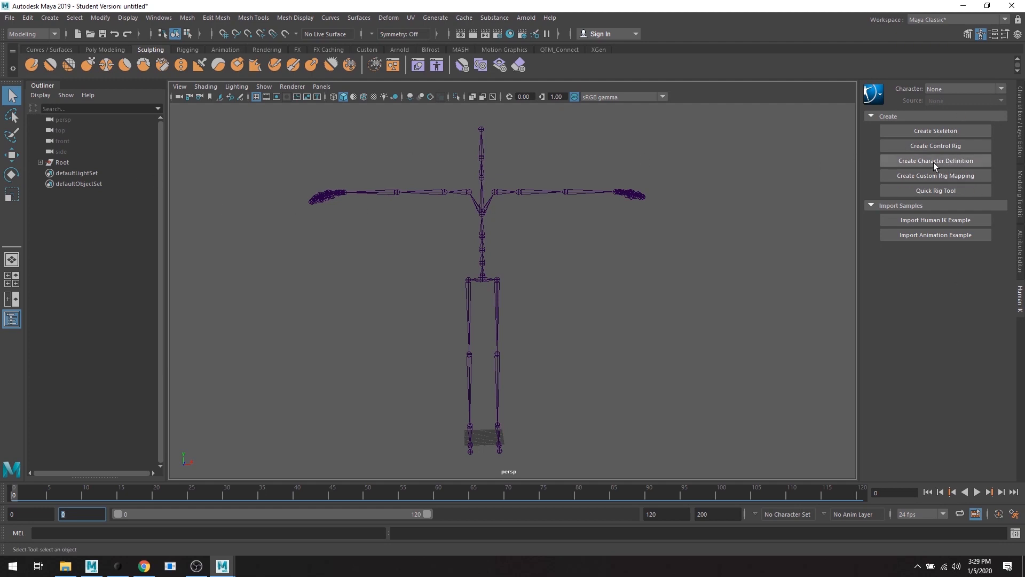
click(936, 160)
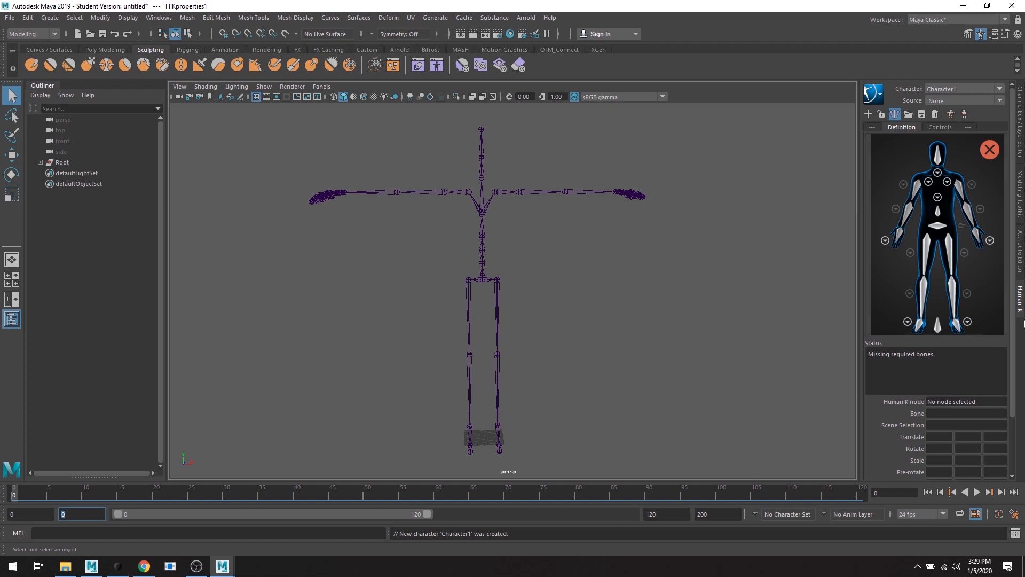
mouse_move(162, 178)
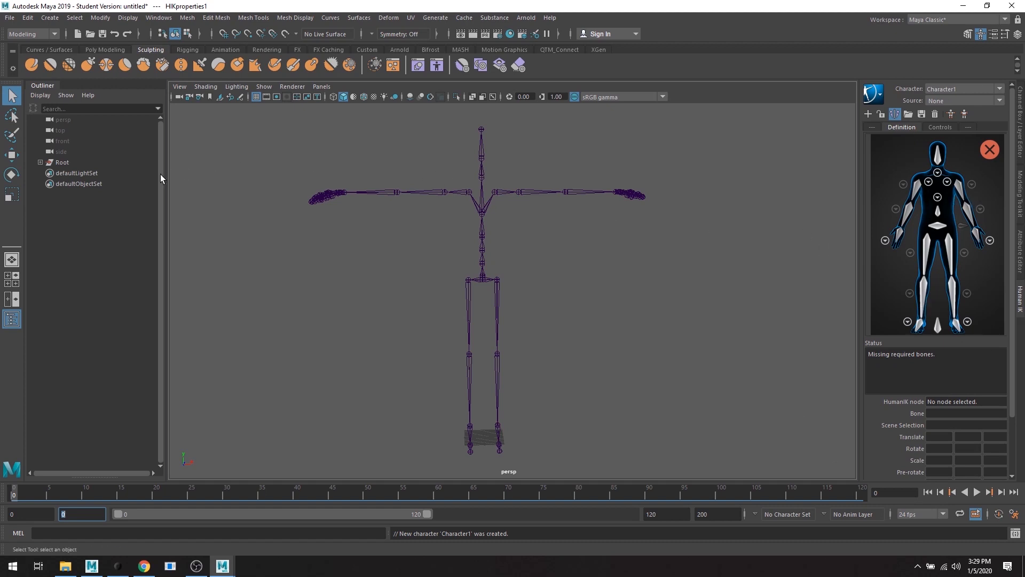
mouse_move(449, 350)
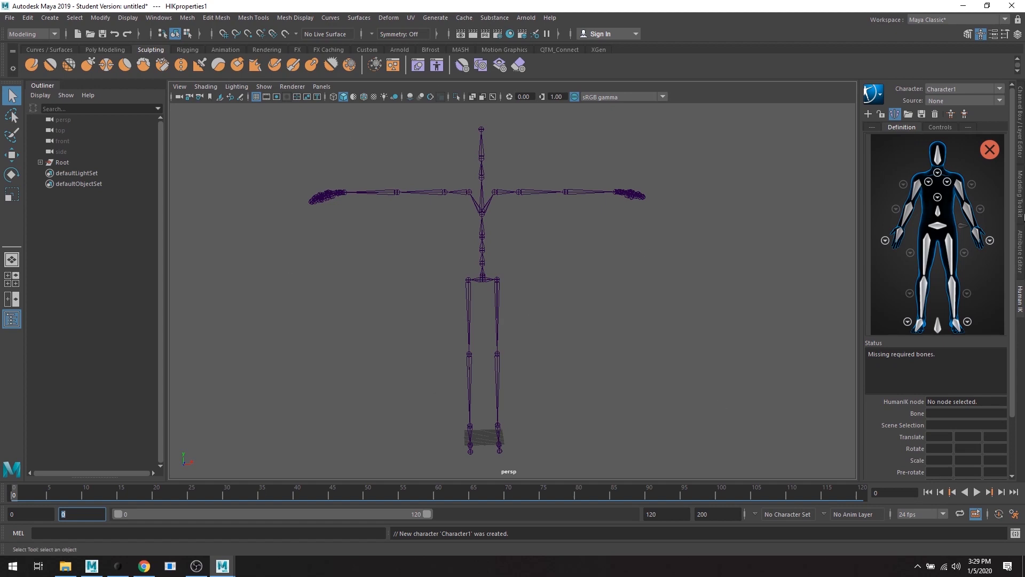
mouse_move(955, 213)
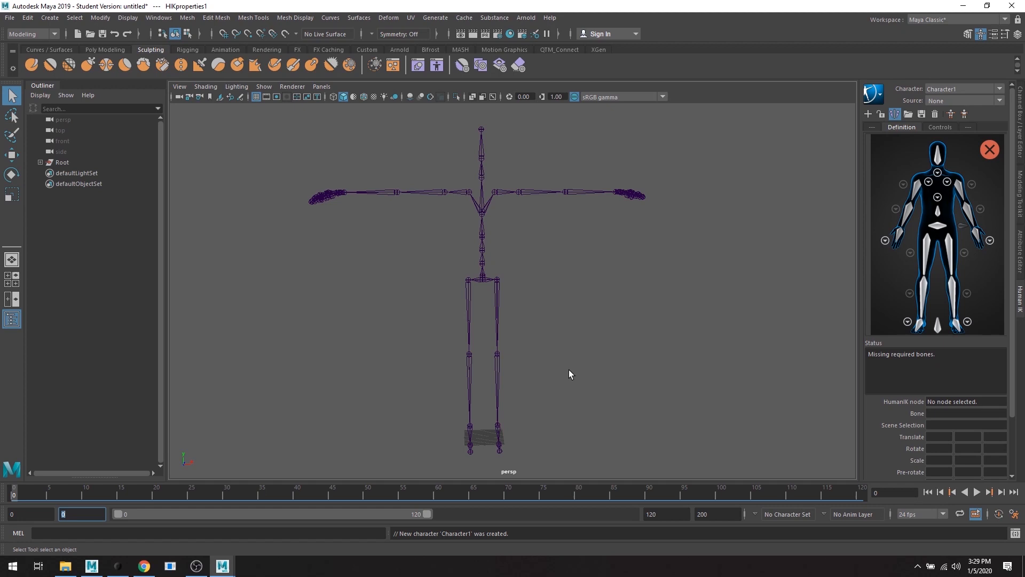
mouse_move(477, 325)
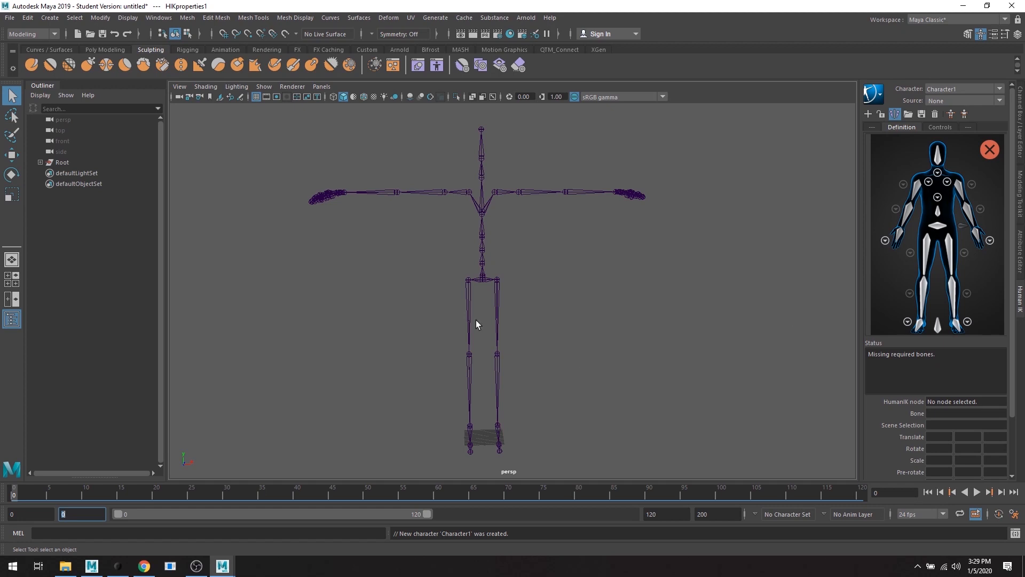
- Expand every joint under Root in the Outliner and select the Hips joint
click(41, 162)
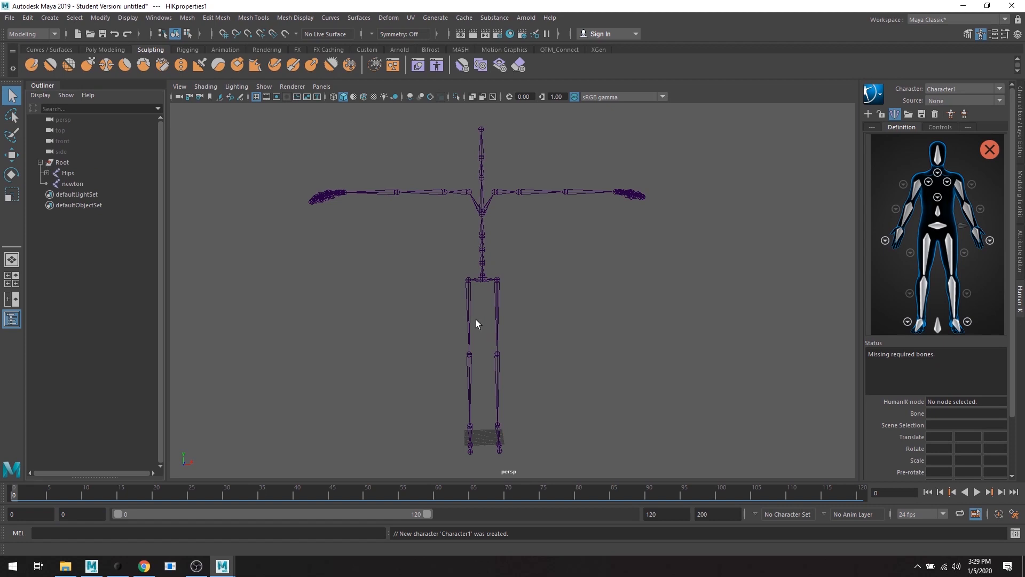
click(62, 151)
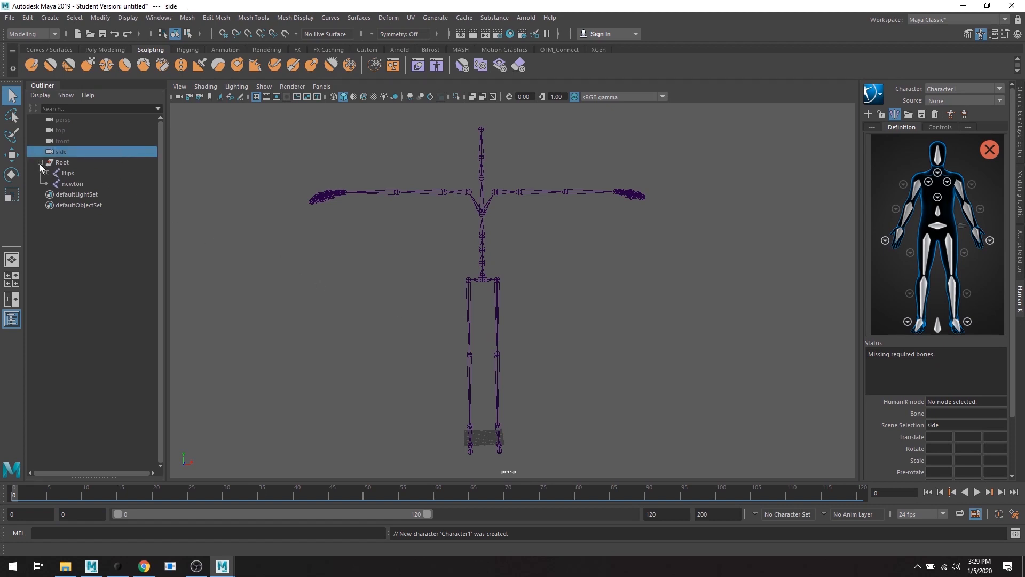
click(45, 162)
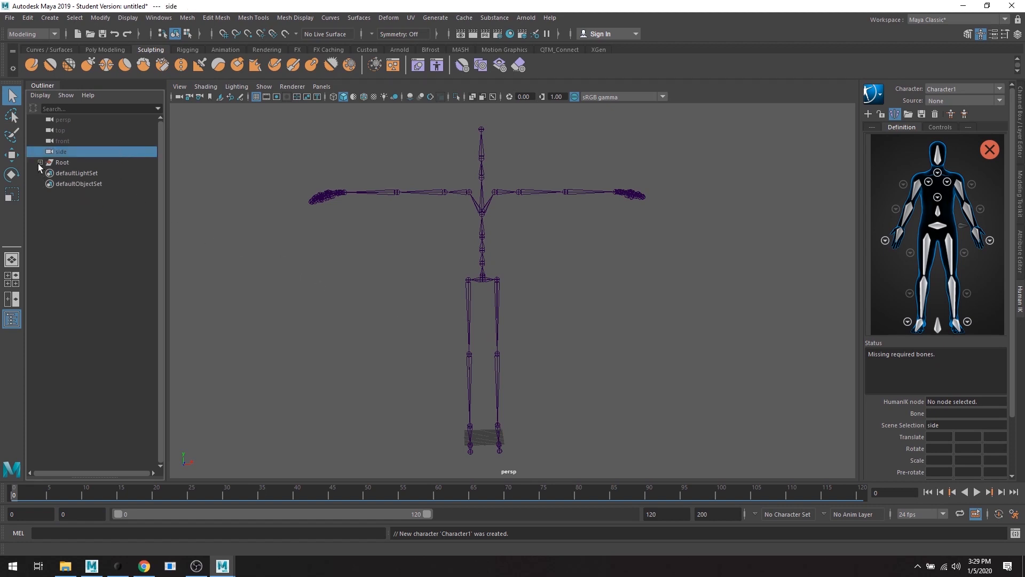
click(40, 162)
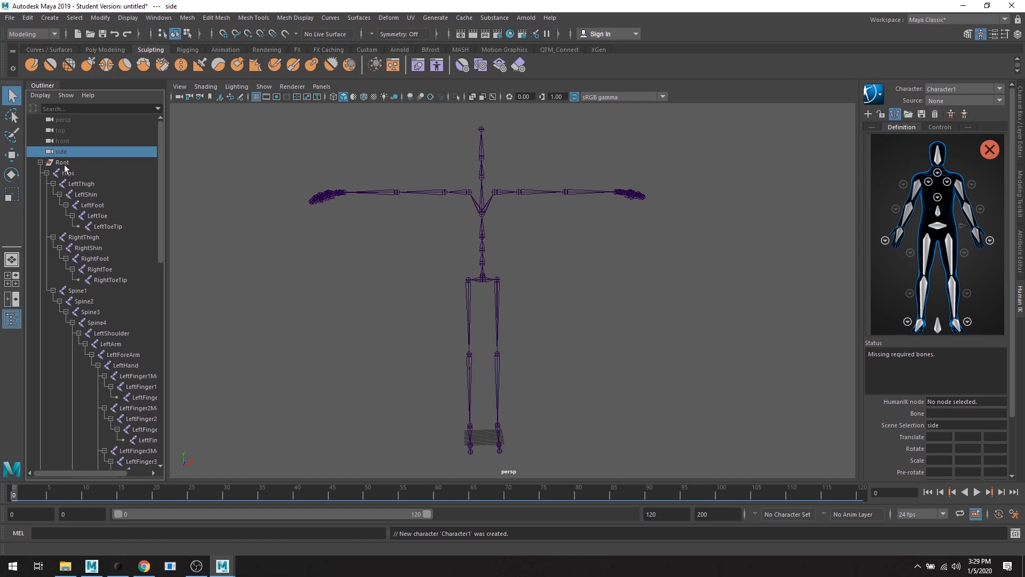
click(68, 173)
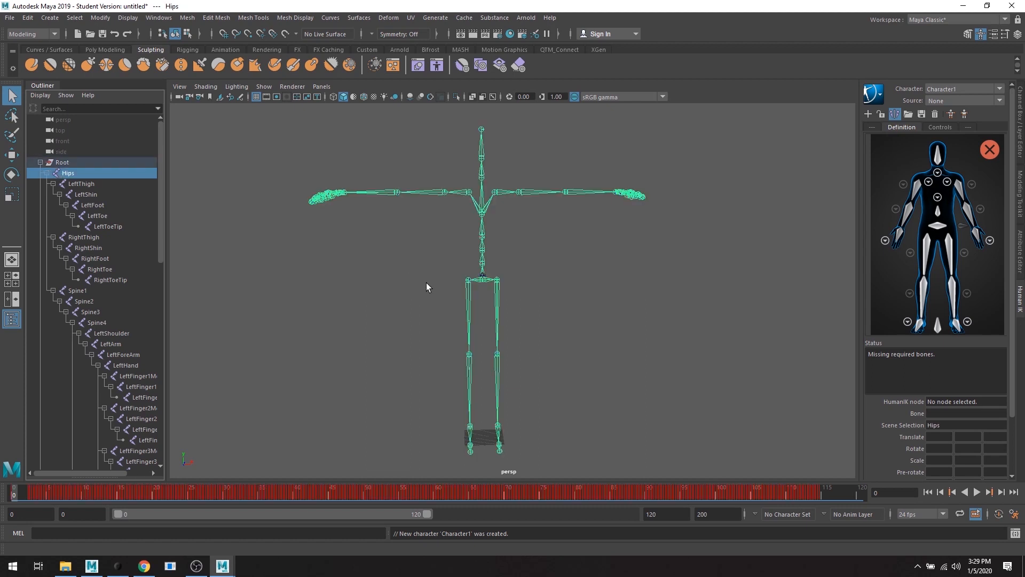
mouse_move(1015, 250)
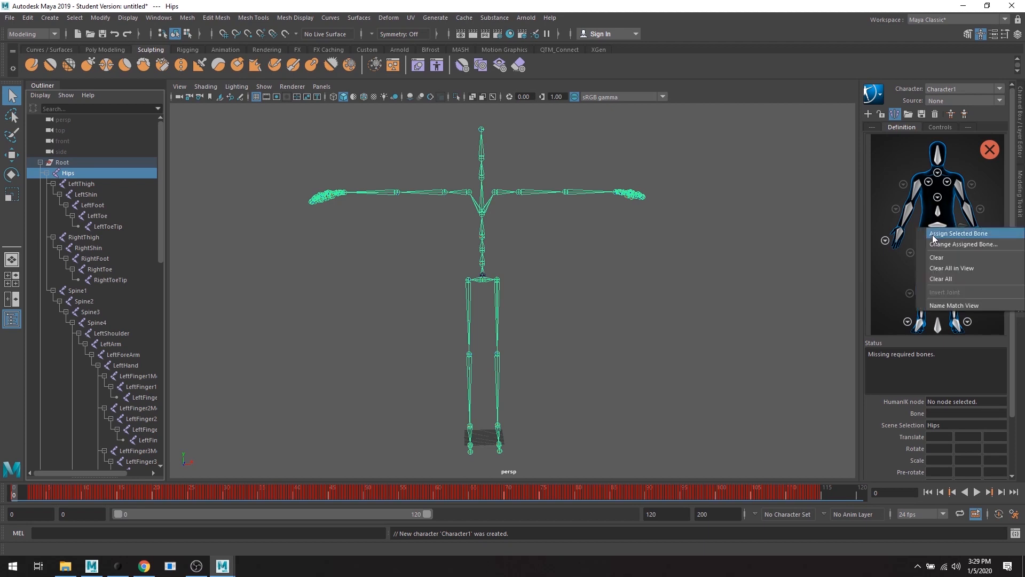
- Map Hips to the hips slot and LeftThigh to the left upper leg slot
click(960, 233)
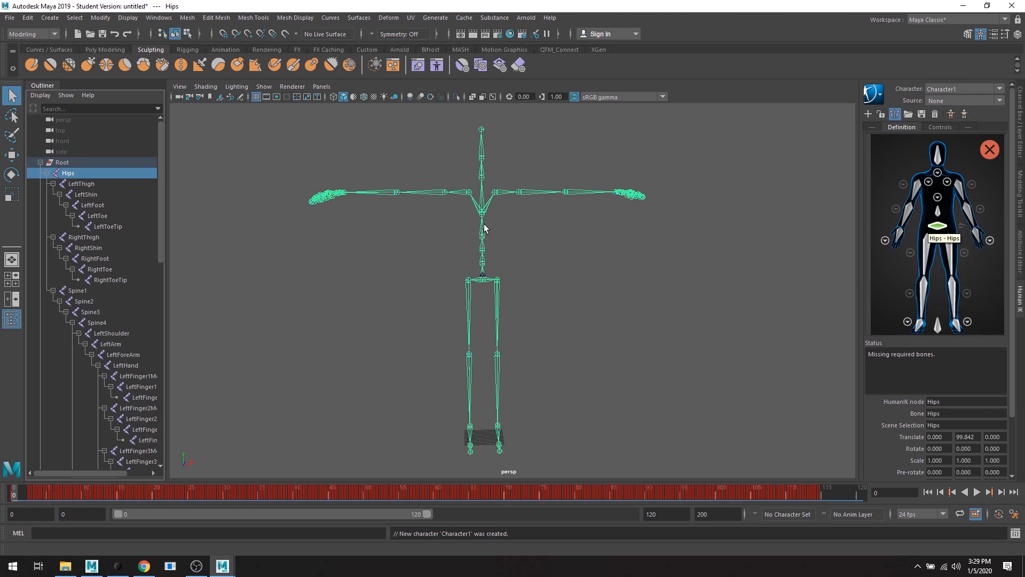
click(81, 183)
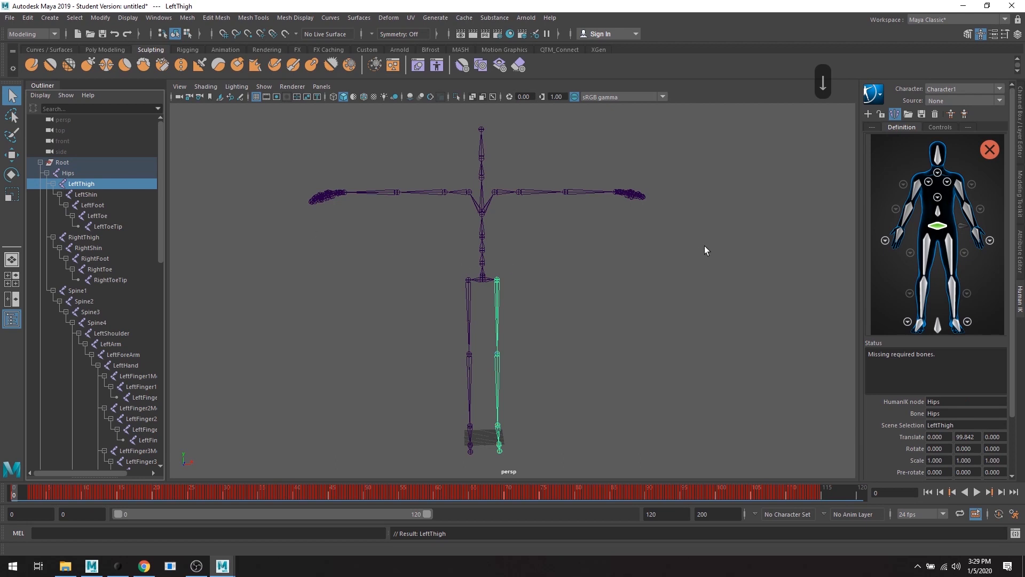
mouse_move(942, 248)
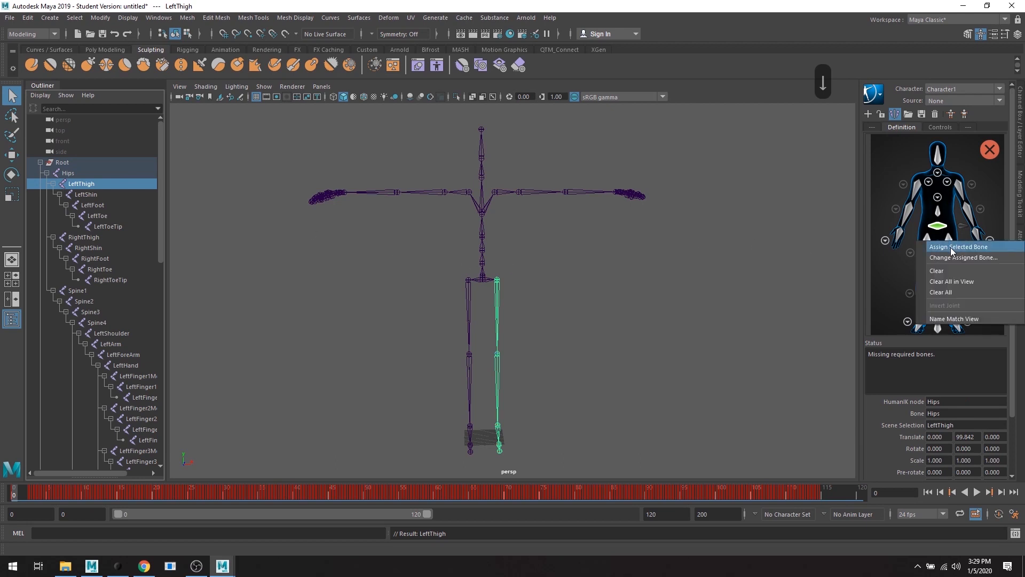
click(958, 246)
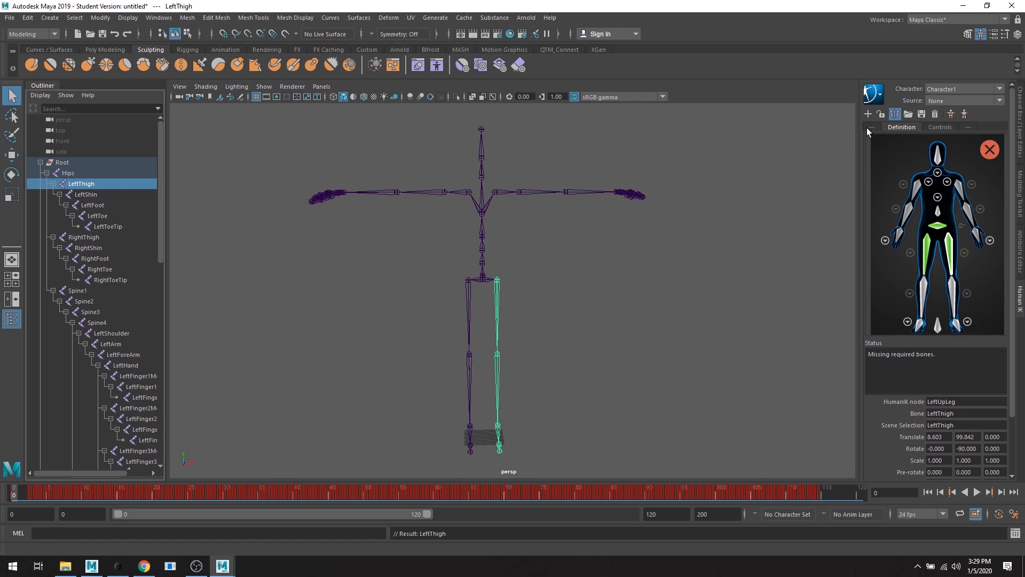
mouse_move(949, 231)
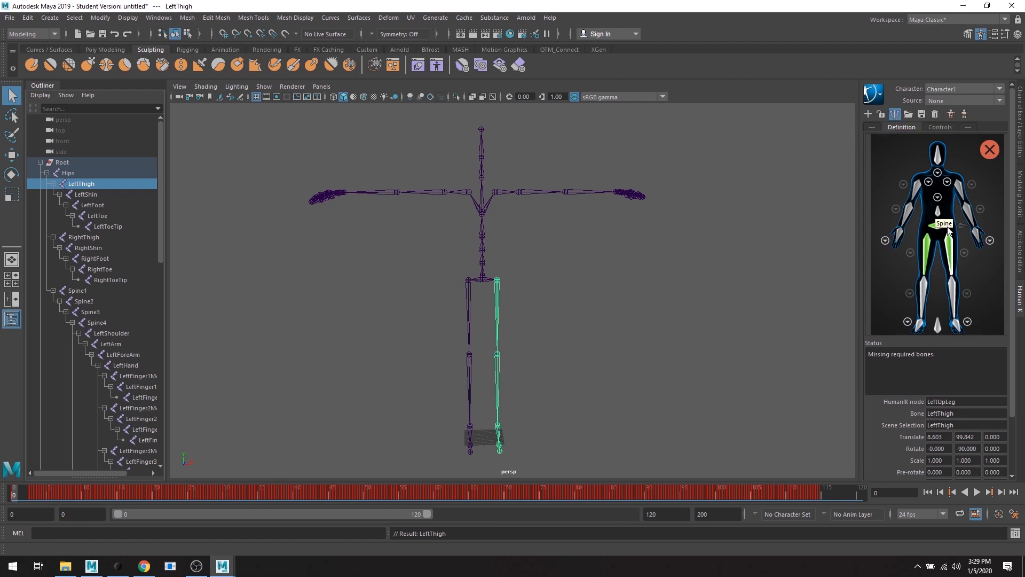
mouse_move(955, 251)
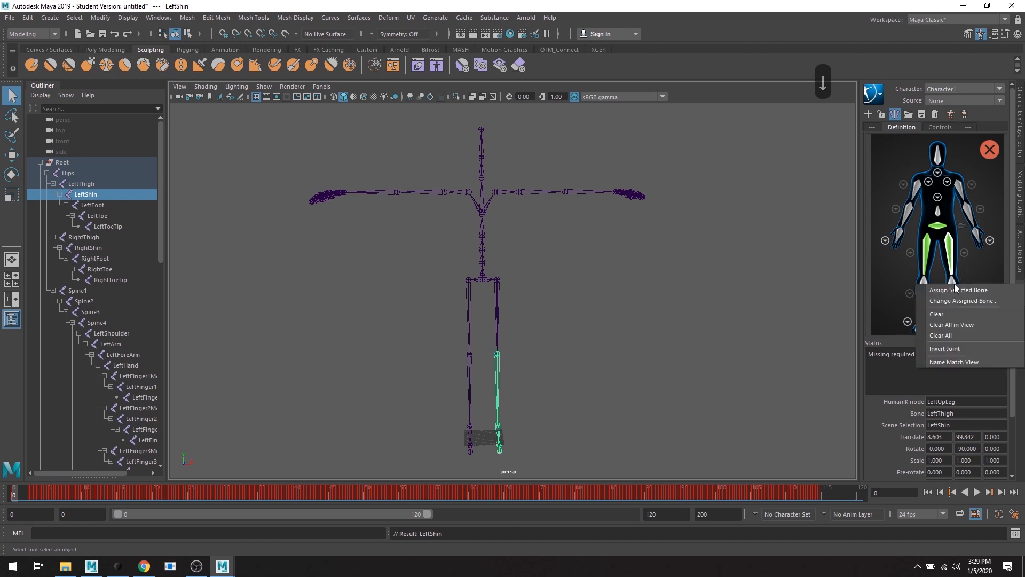
- Map LeftShin and LeftFoot into the left leg slots, then move on to RightThigh
click(959, 290)
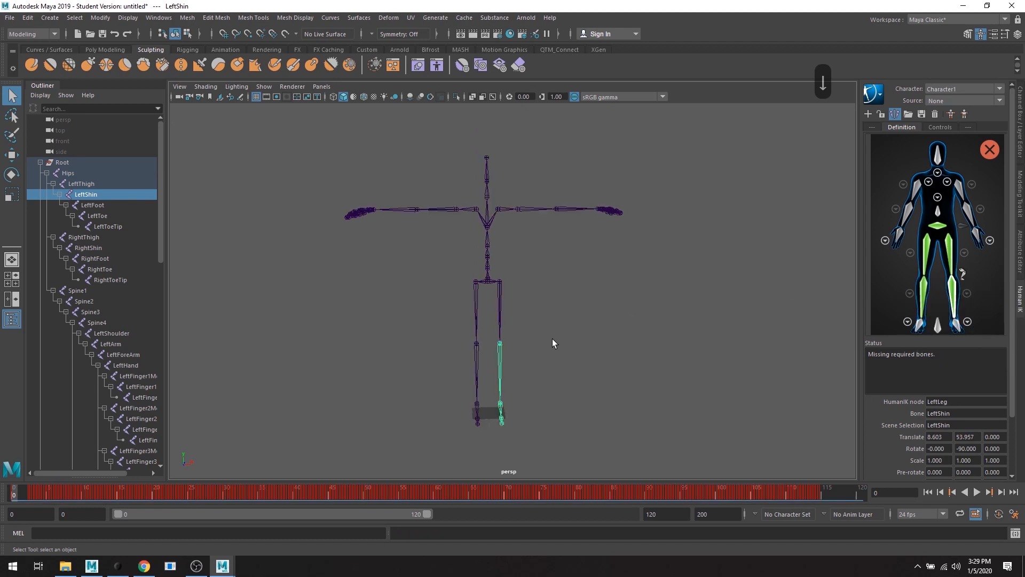
mouse_move(556, 338)
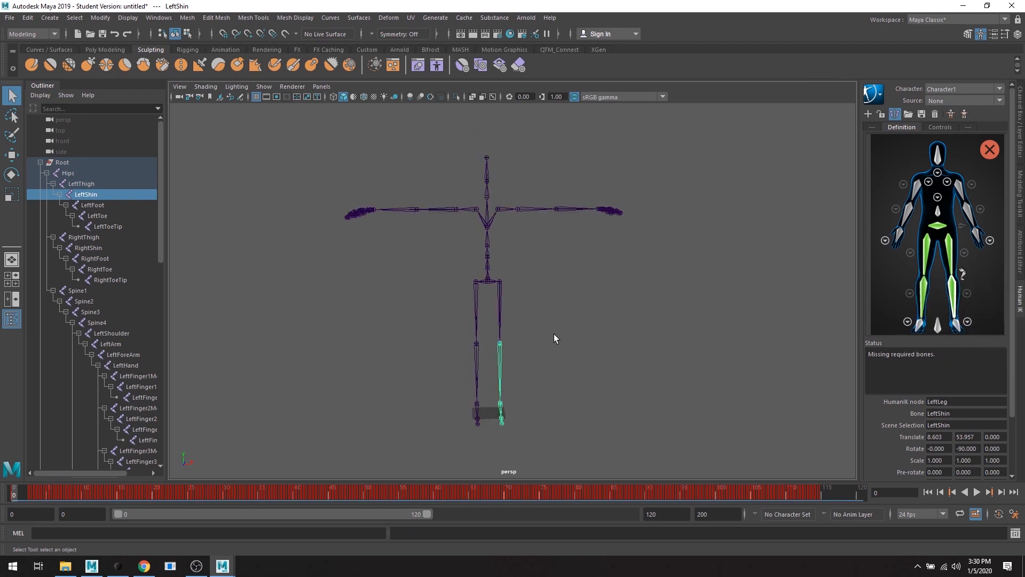
mouse_move(119, 224)
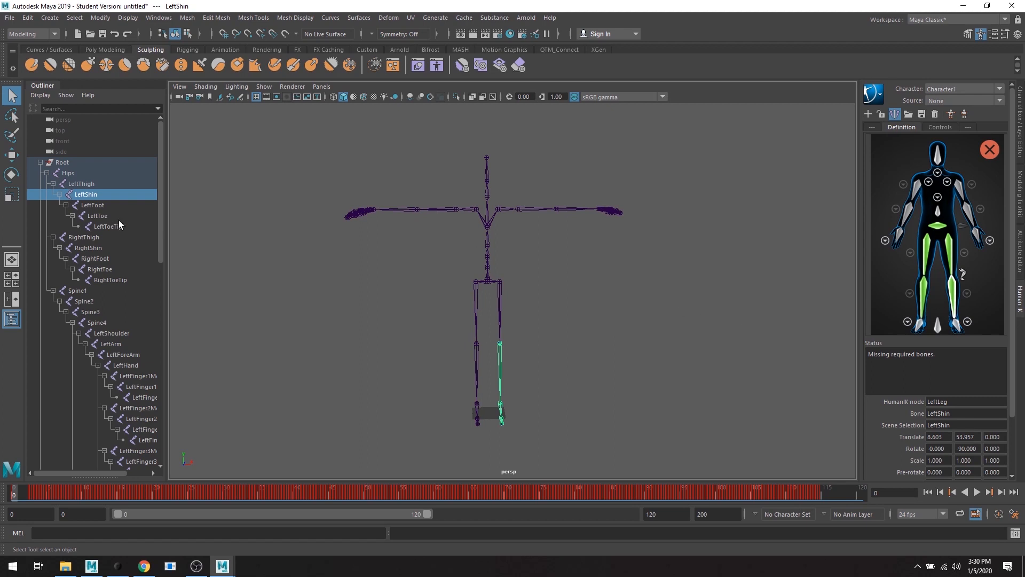
click(92, 204)
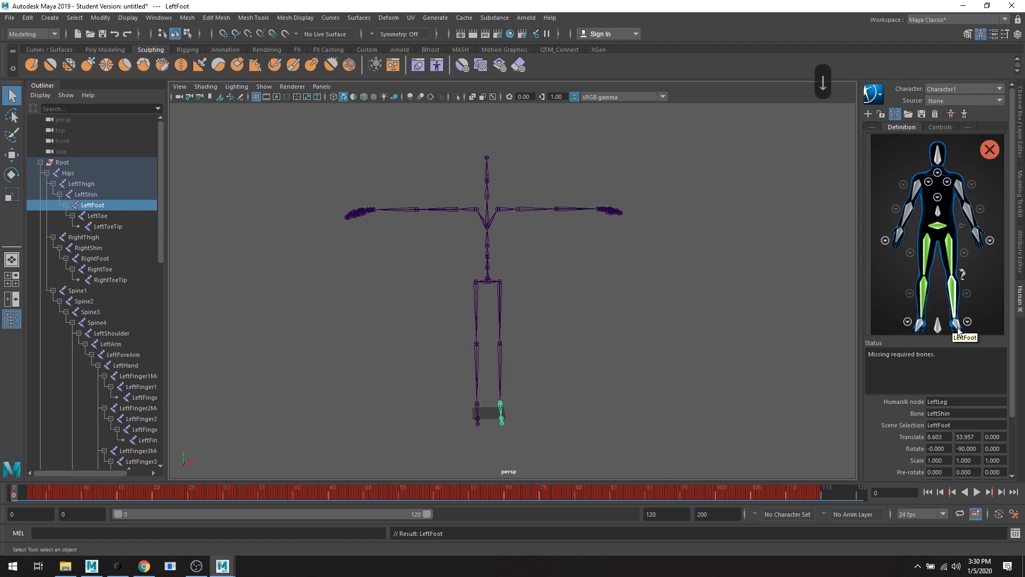
mouse_move(959, 333)
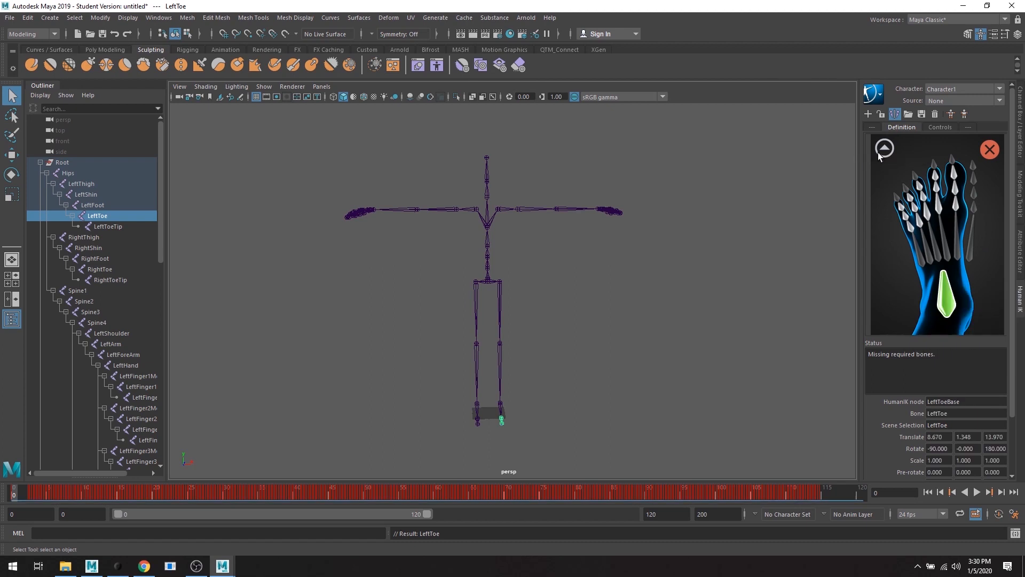
click(84, 237)
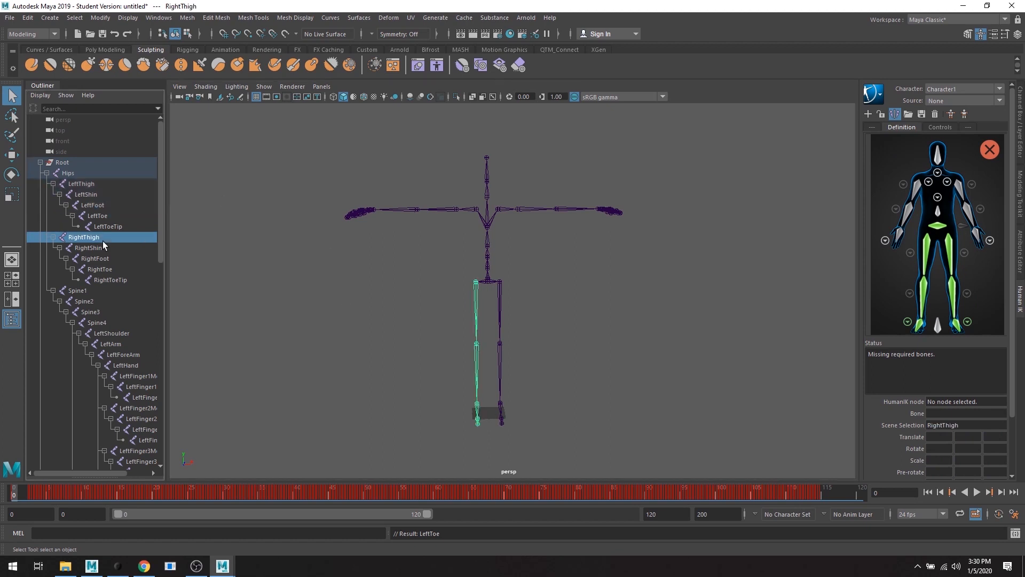
- Map Spine1 to the first spine slot and switch to the spine close-up view
click(78, 291)
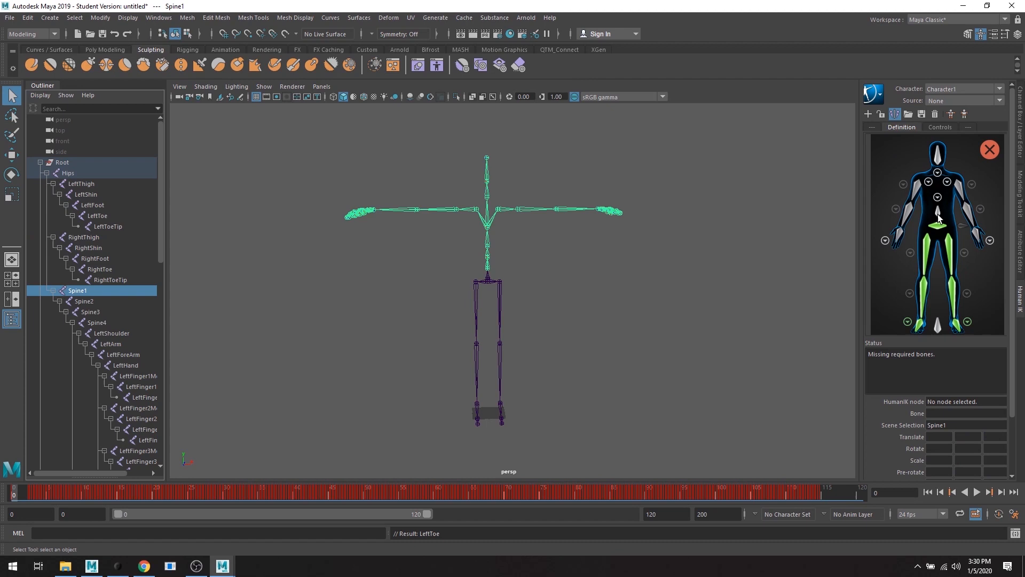
click(938, 196)
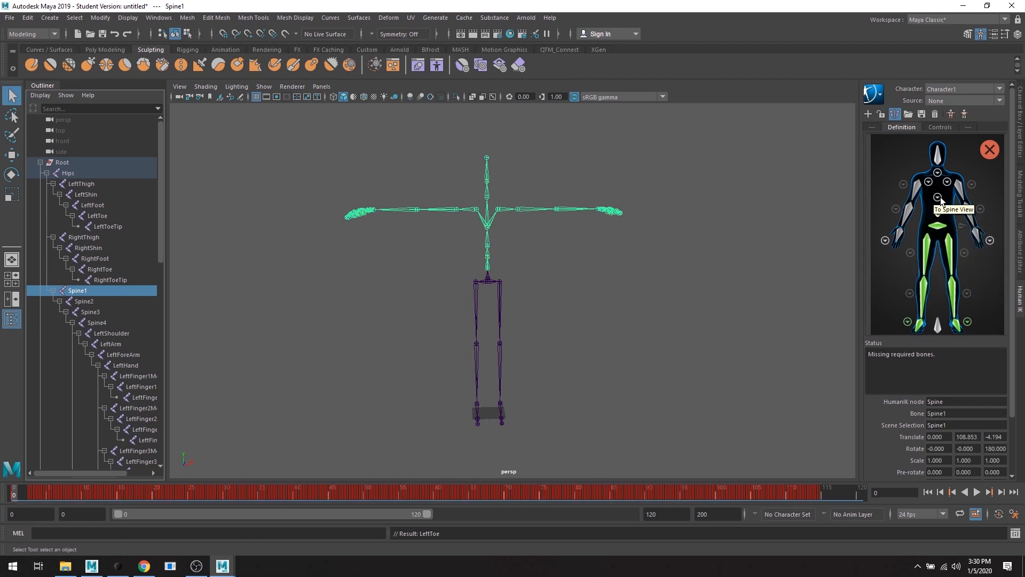
mouse_move(921, 233)
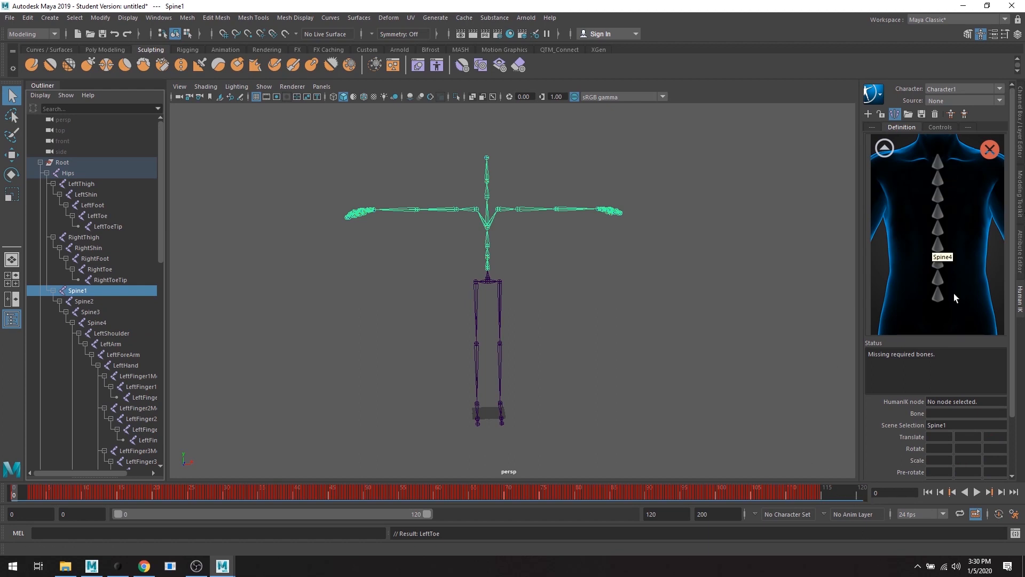
mouse_move(942, 301)
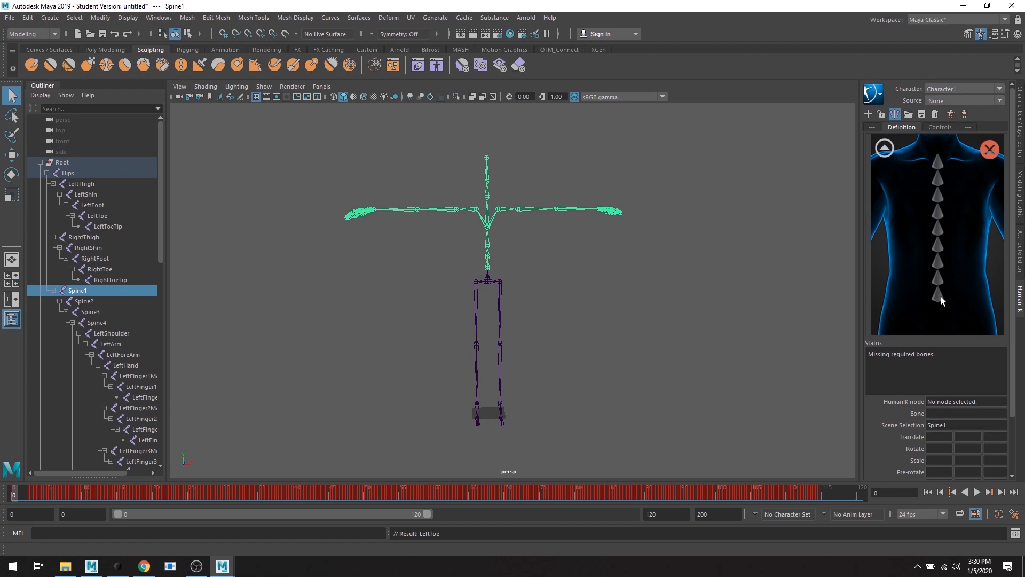
mouse_move(895, 275)
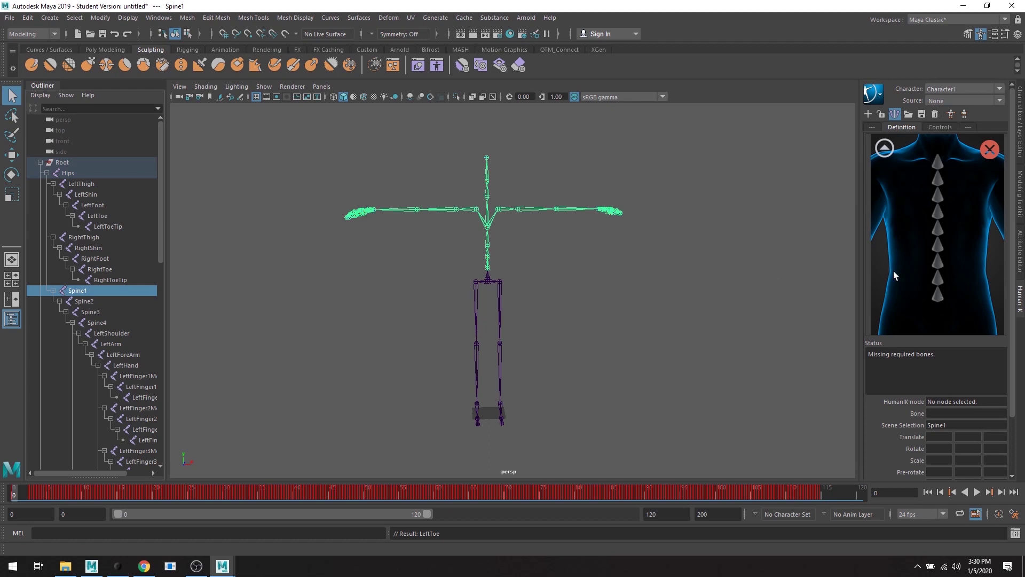
mouse_move(949, 322)
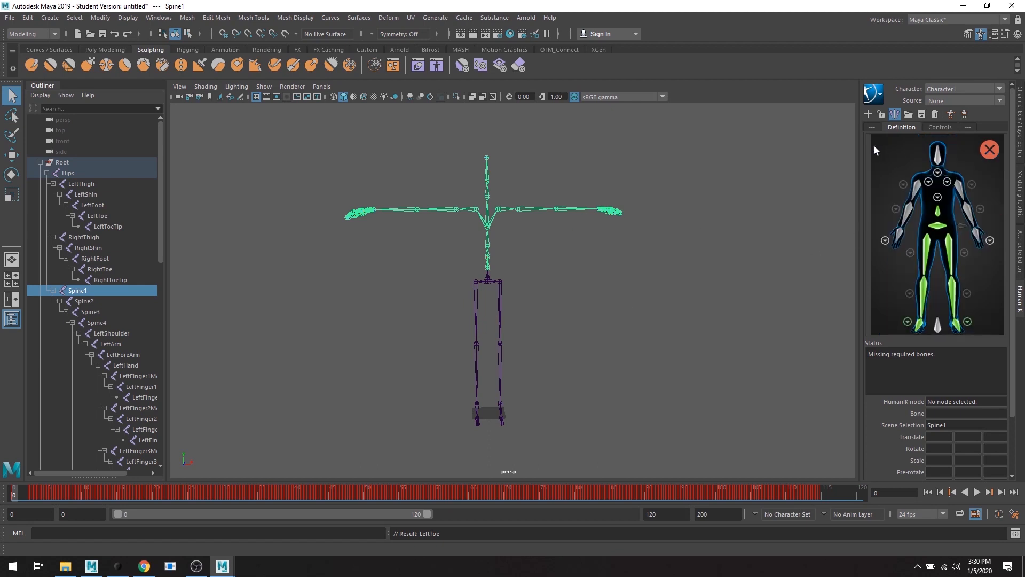
mouse_move(968, 184)
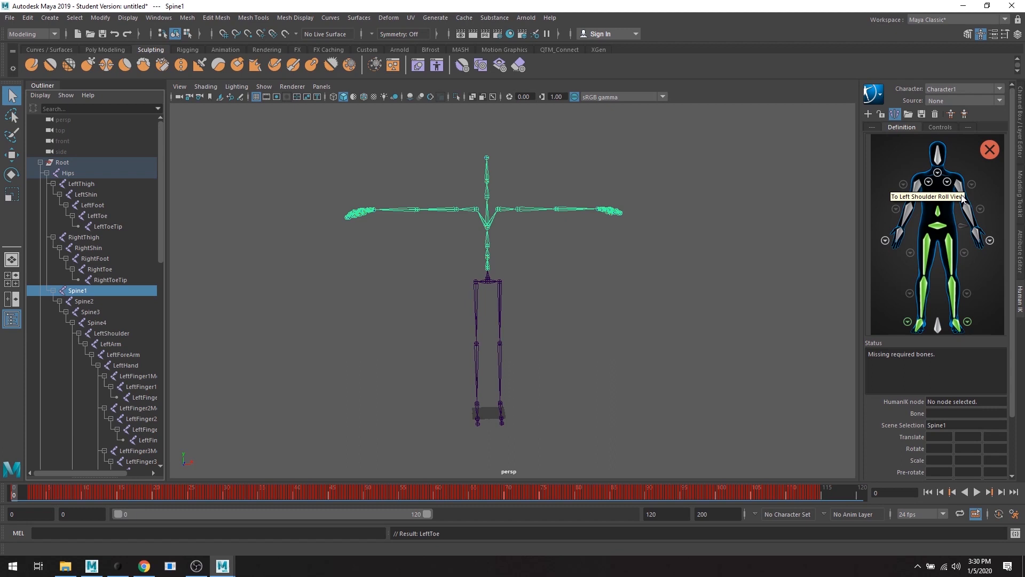
mouse_move(938, 208)
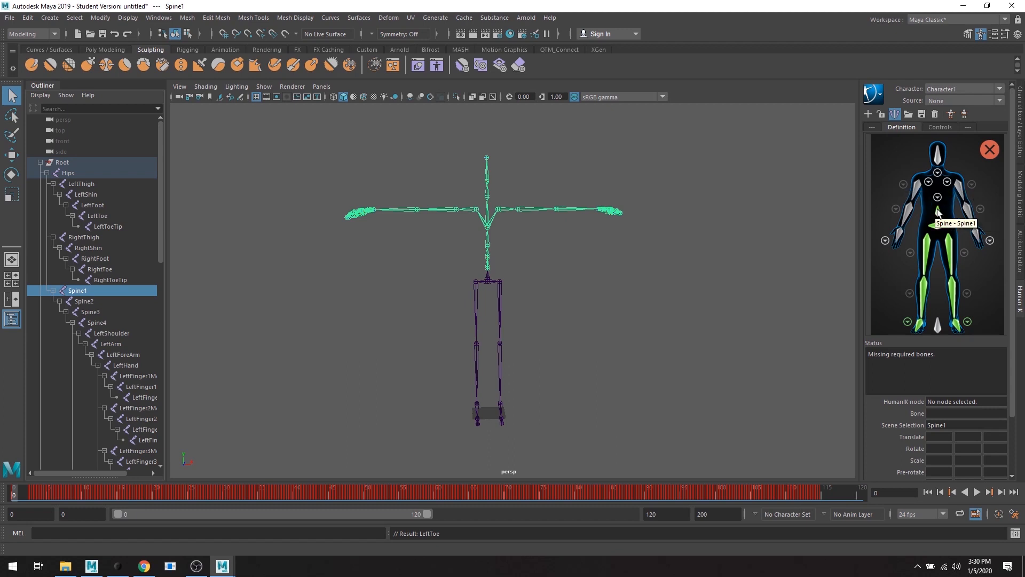
click(83, 301)
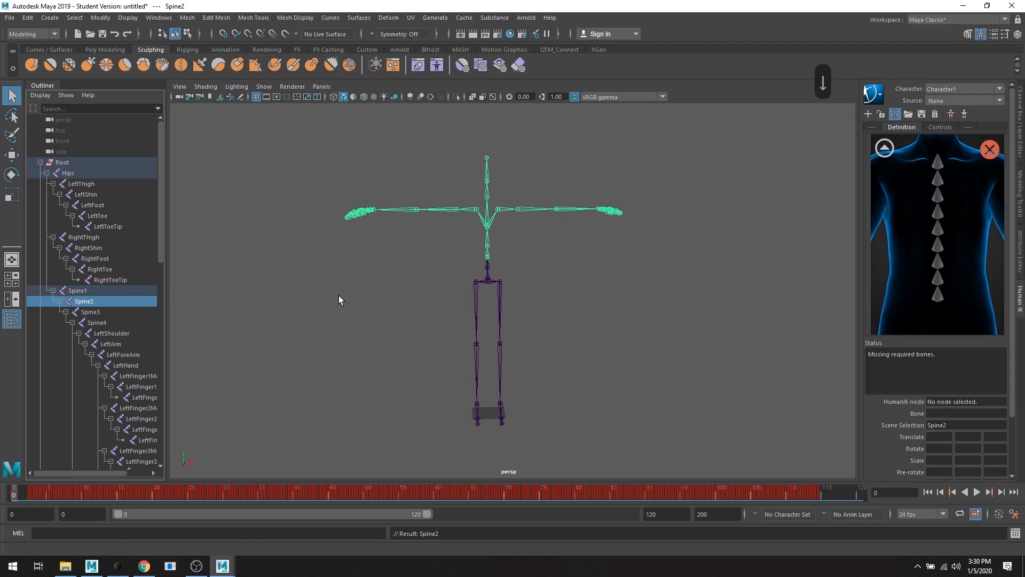
mouse_move(938, 291)
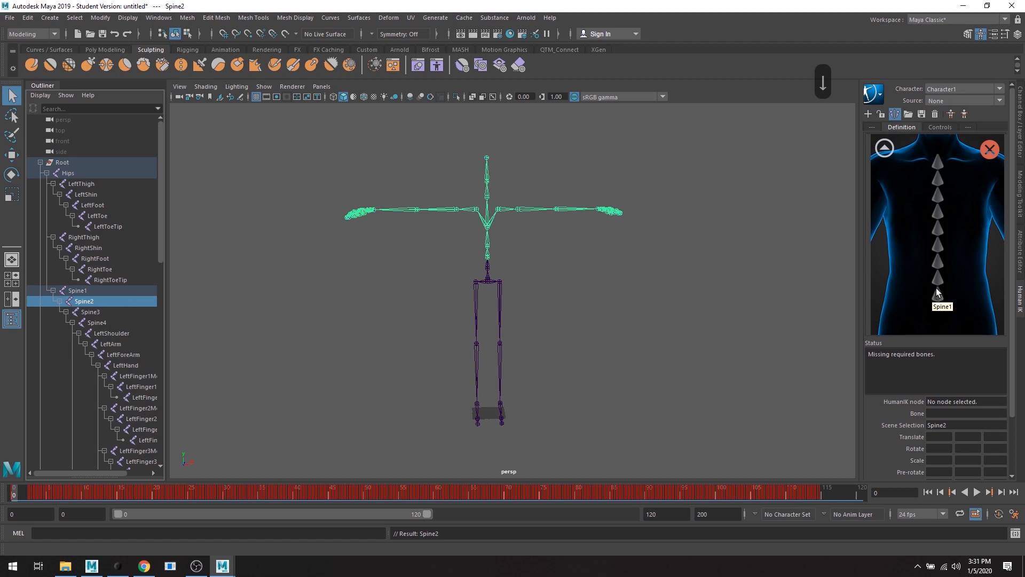
- Assign Spine2 and Spine3 to consecutive spine slots, clearing the misassigned skipped slot
click(937, 282)
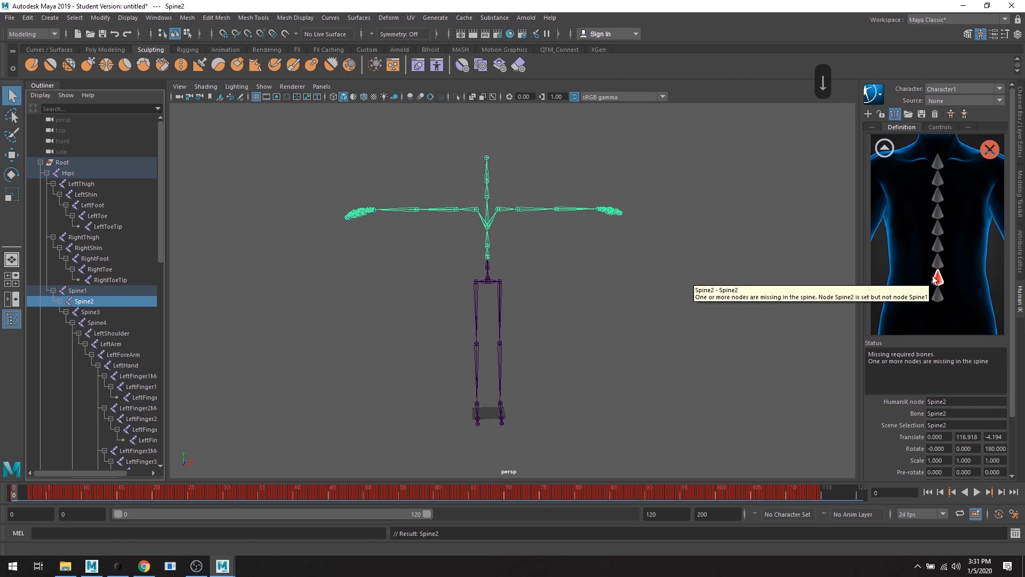
right_click(938, 279)
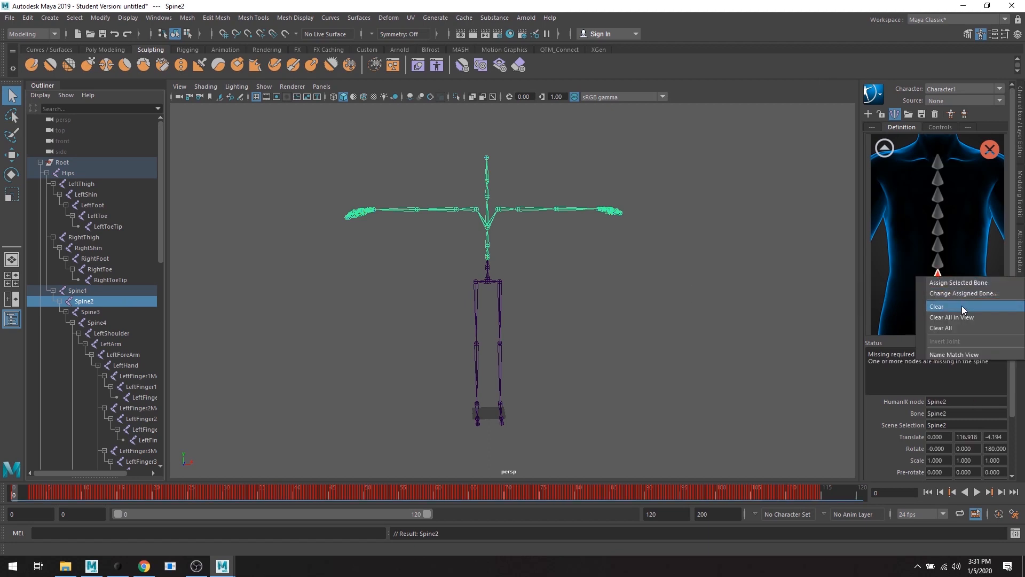
click(936, 306)
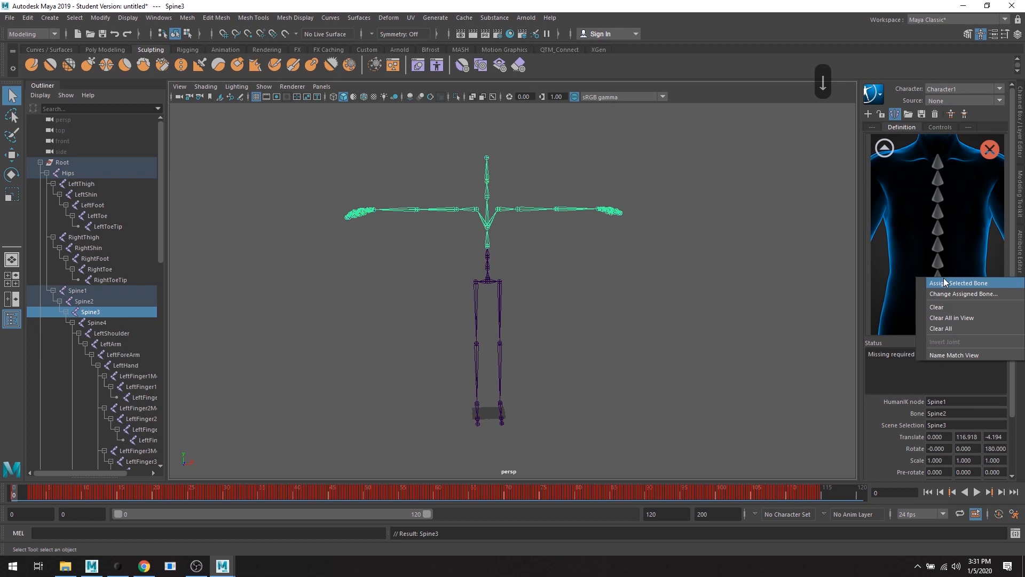
click(953, 282)
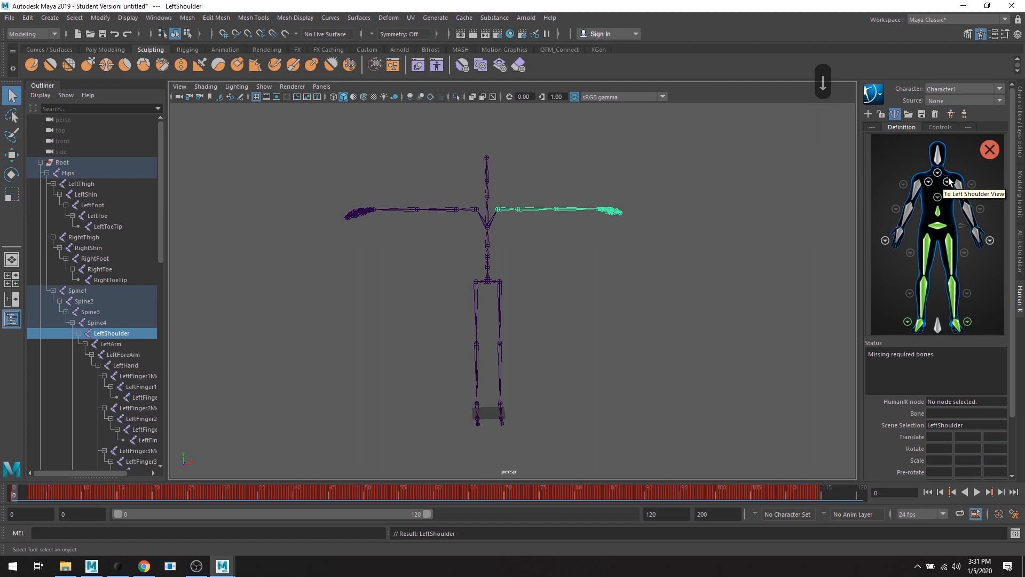
- Map the left shoulder and LeftForeArm joints into their HumanIK left arm slots
click(938, 184)
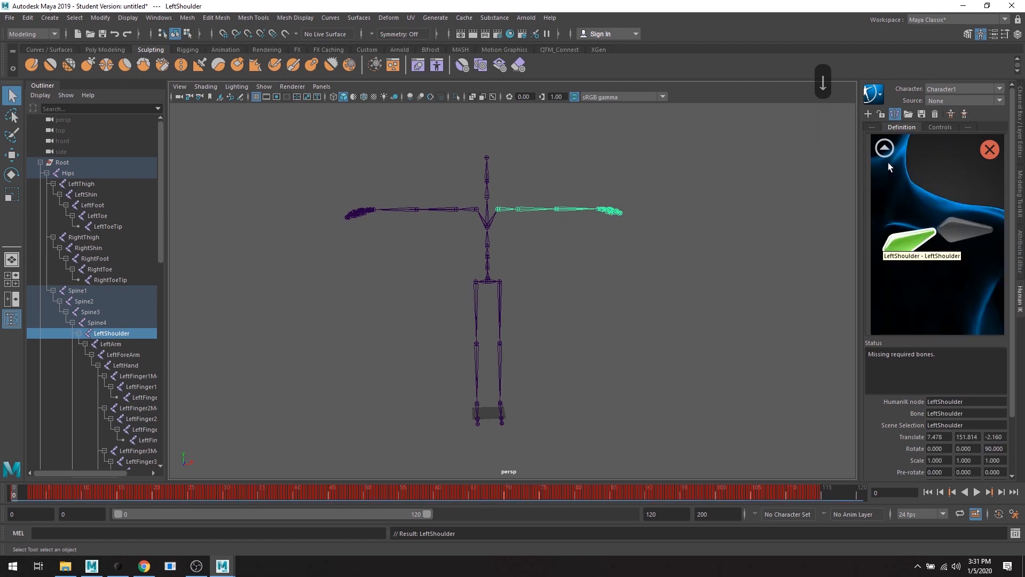
click(110, 344)
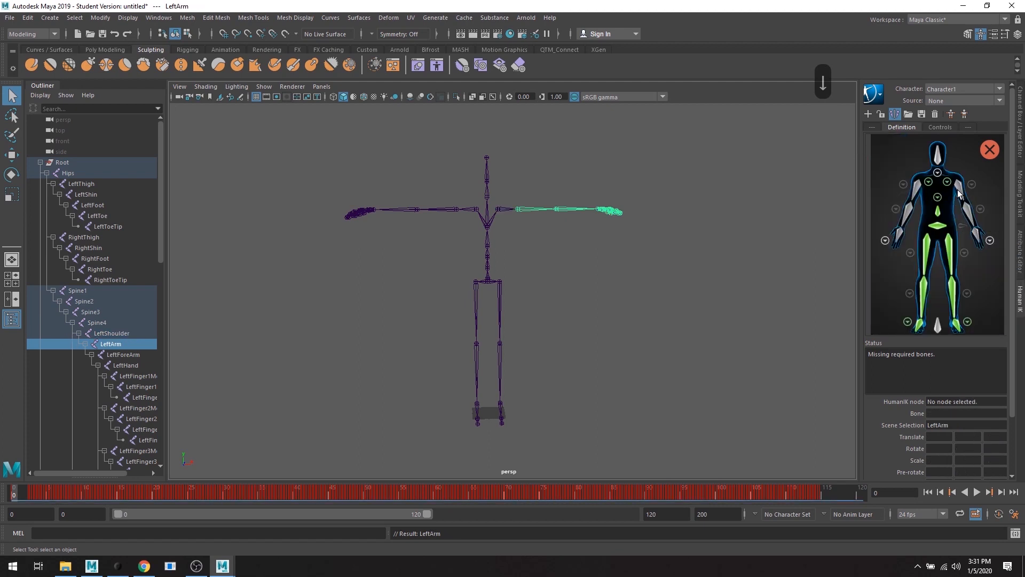
right_click(979, 209)
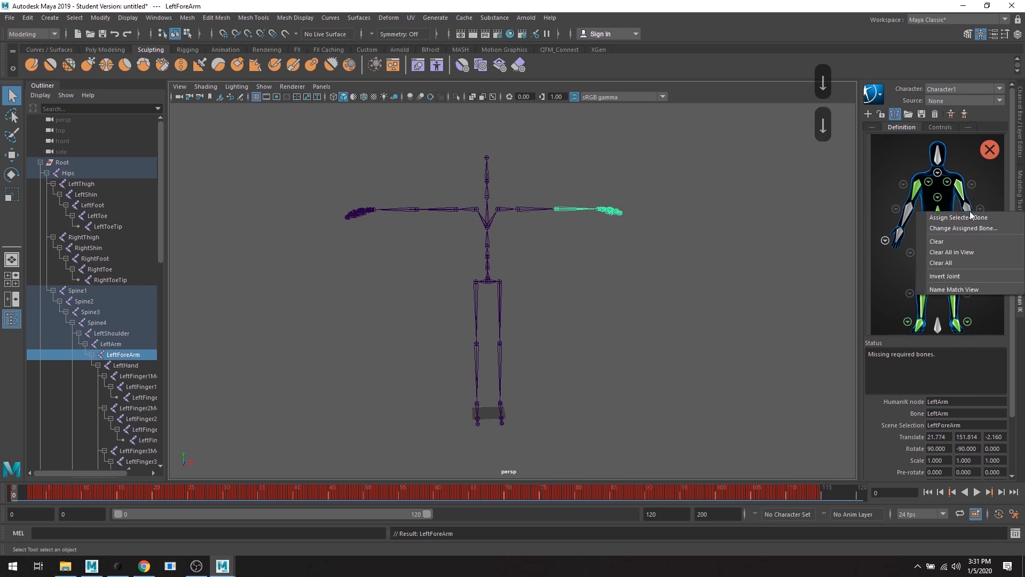
click(126, 366)
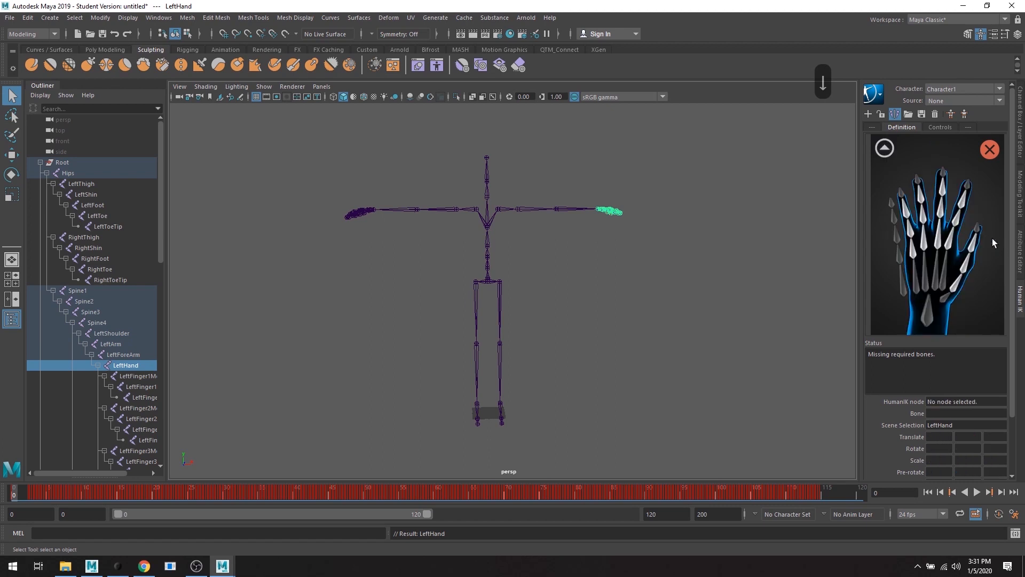
mouse_move(953, 204)
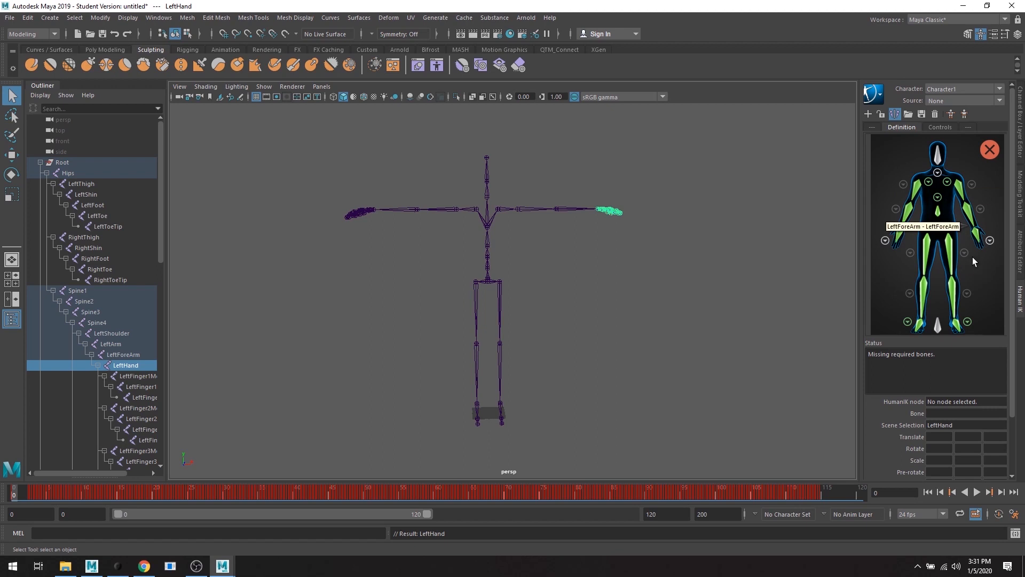
mouse_move(501, 335)
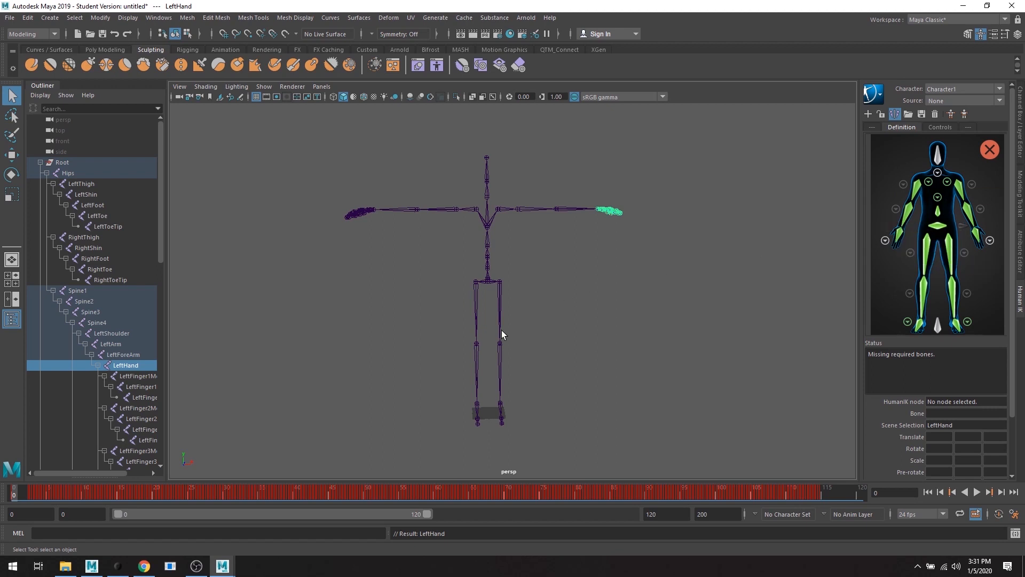
scroll(down, 3)
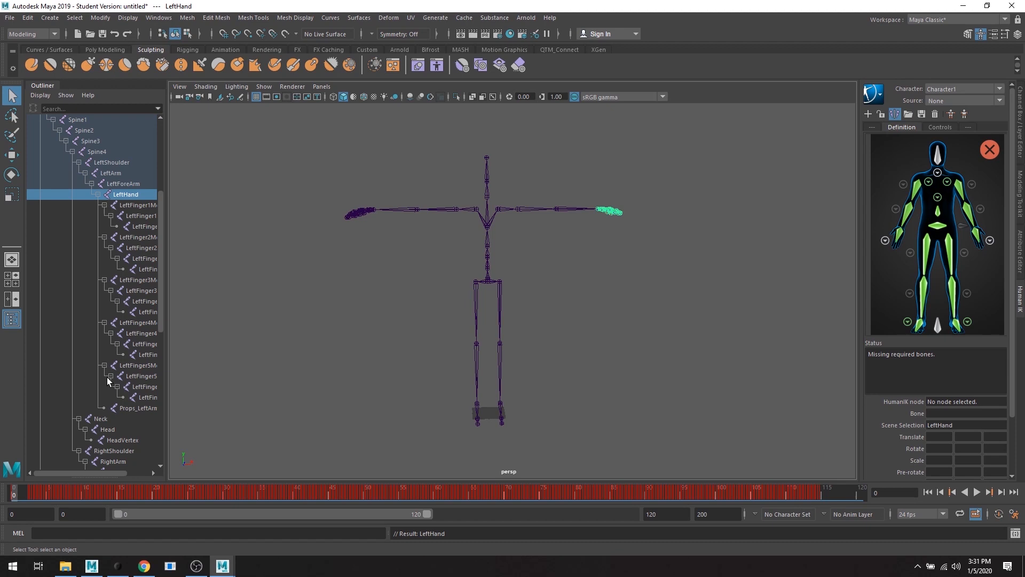
mouse_move(296, 254)
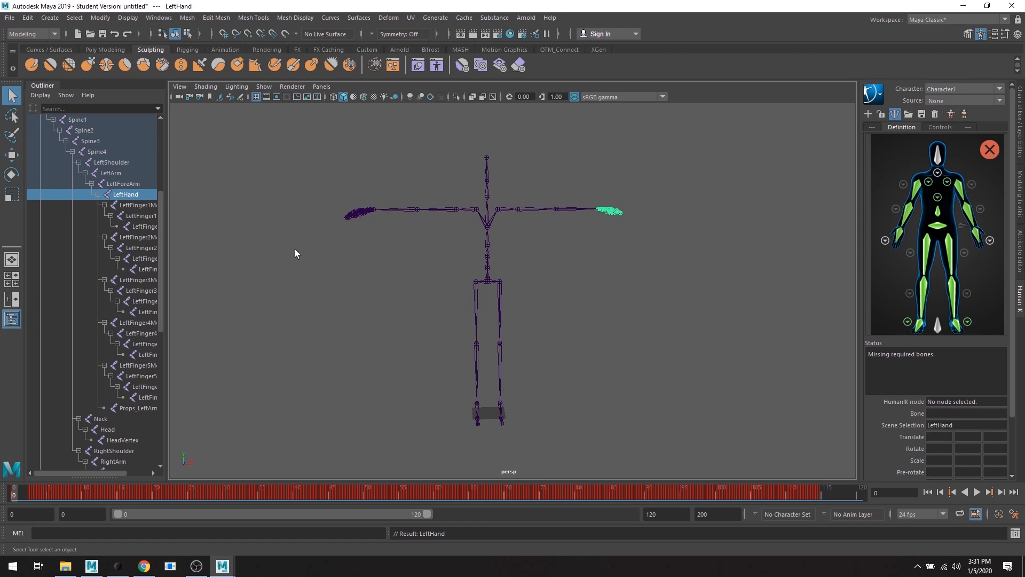
mouse_move(938, 173)
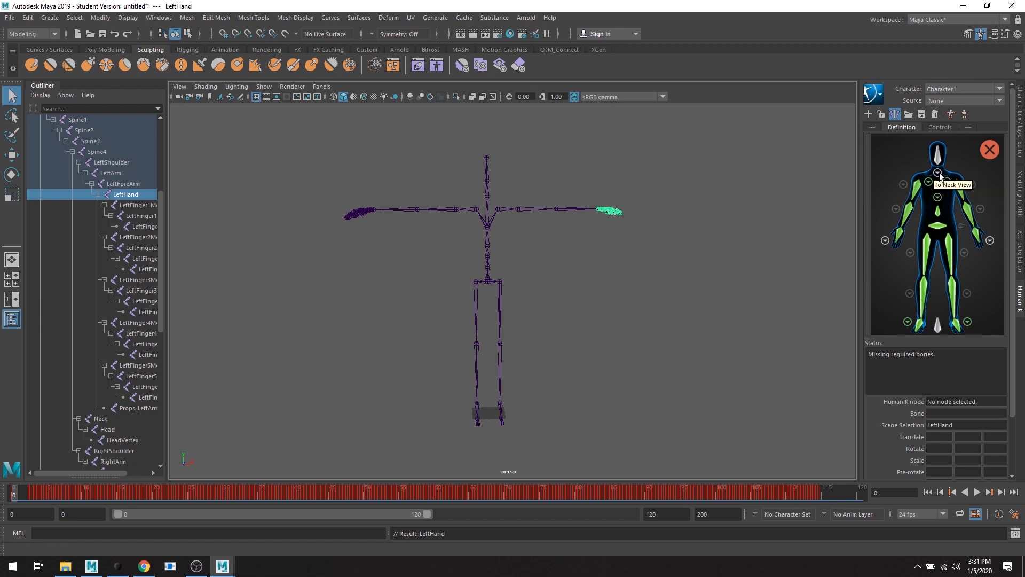
click(938, 172)
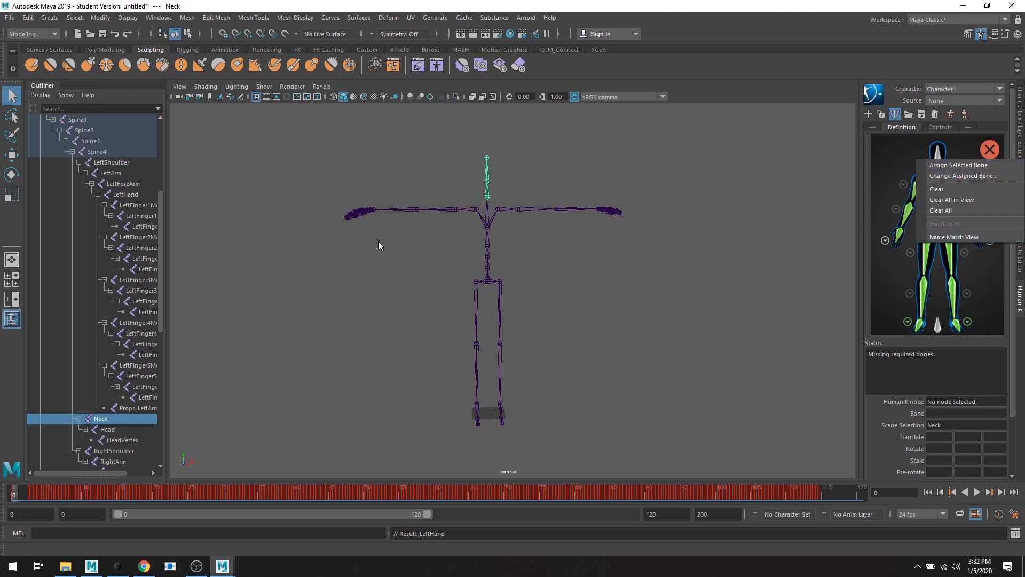
- Assign Neck to the neck slot, confirm clearing its earlier assignment, and select Head for the head slot
click(959, 164)
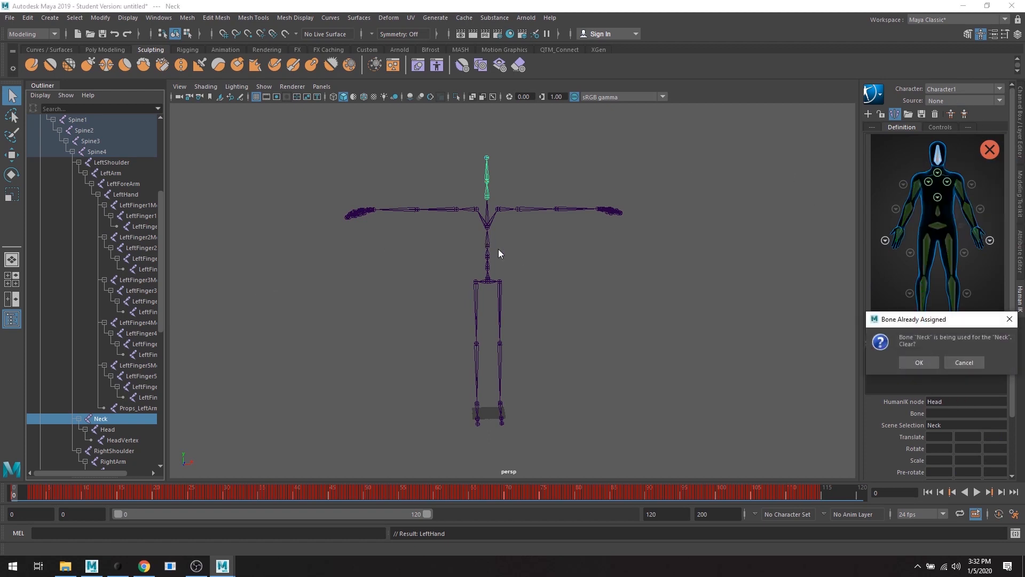
click(918, 362)
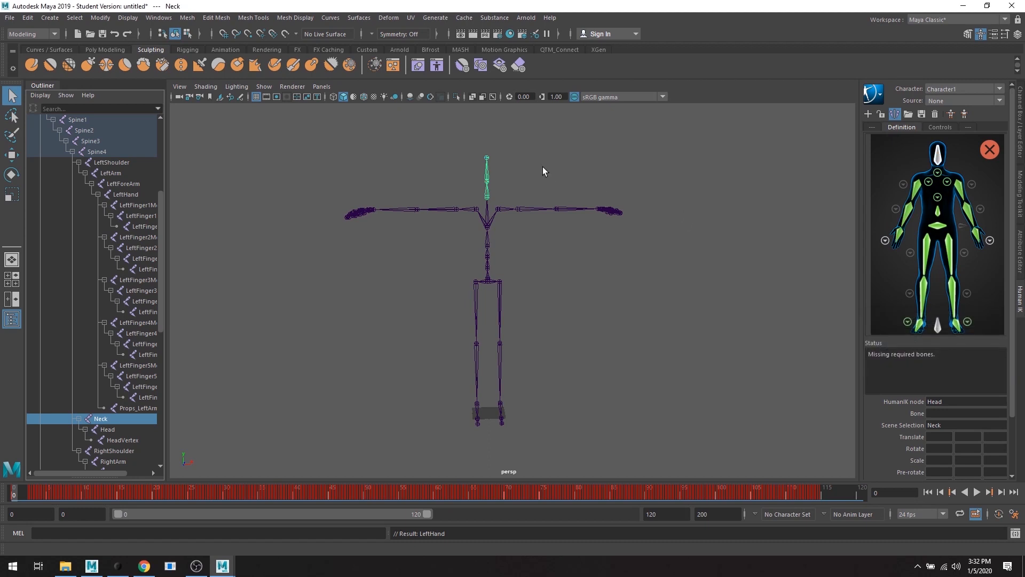
click(106, 429)
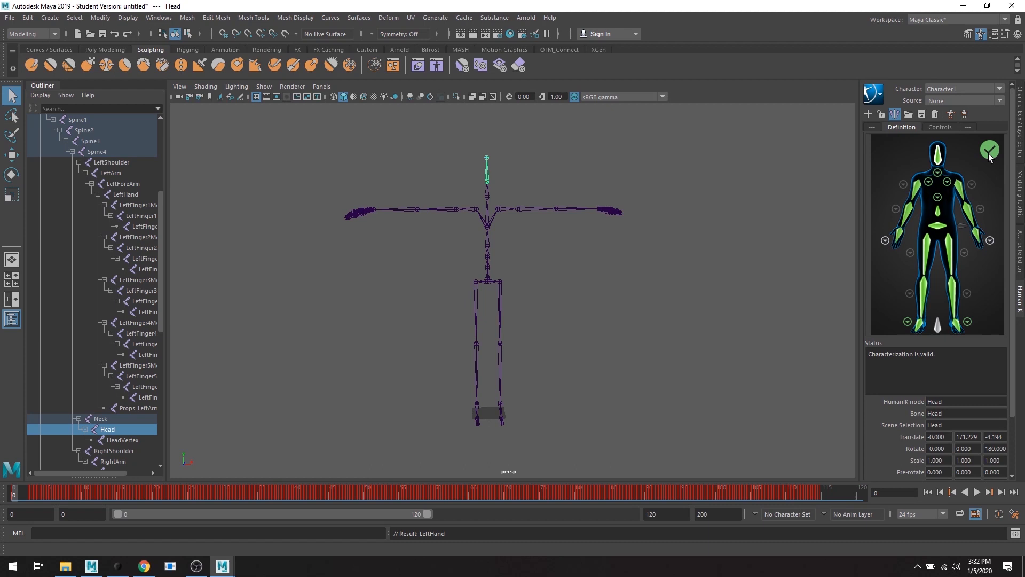
mouse_move(970, 187)
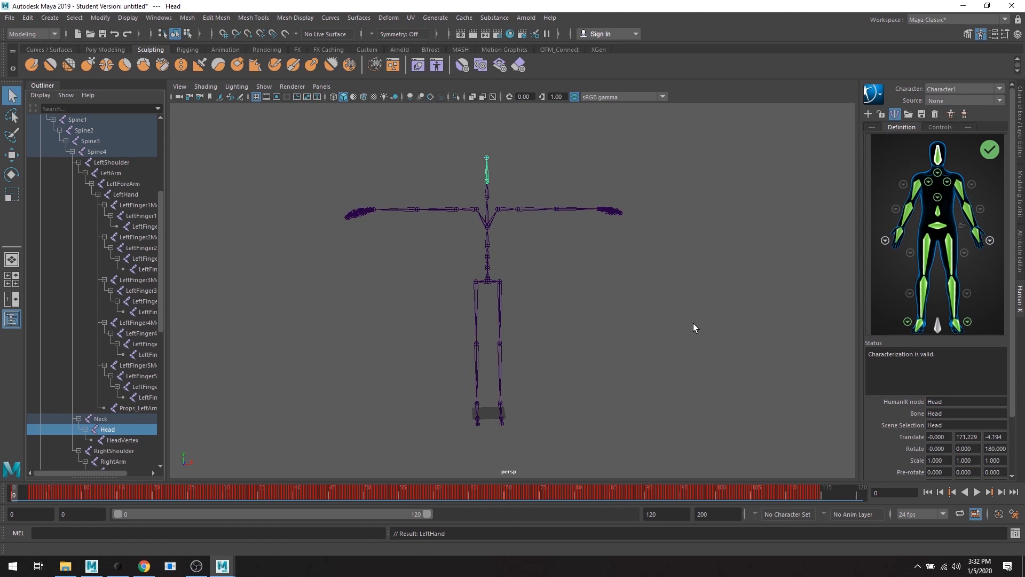
mouse_move(725, 327)
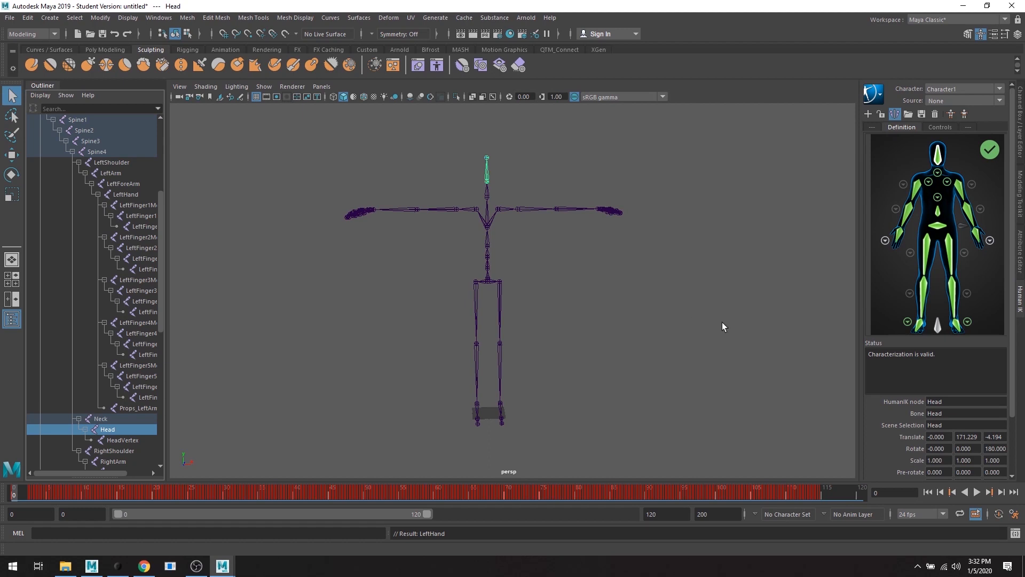
mouse_move(943, 115)
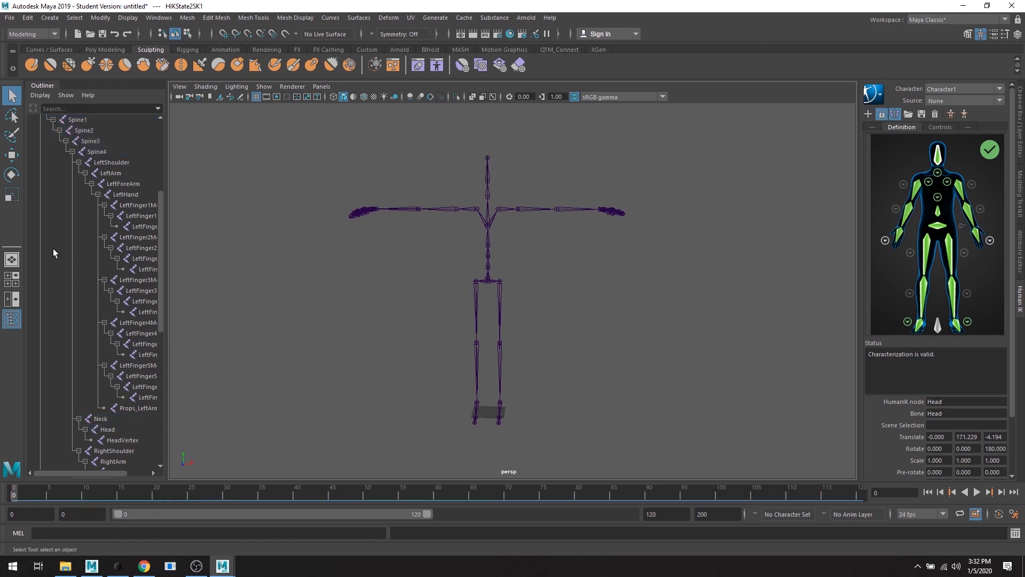
mouse_move(54, 253)
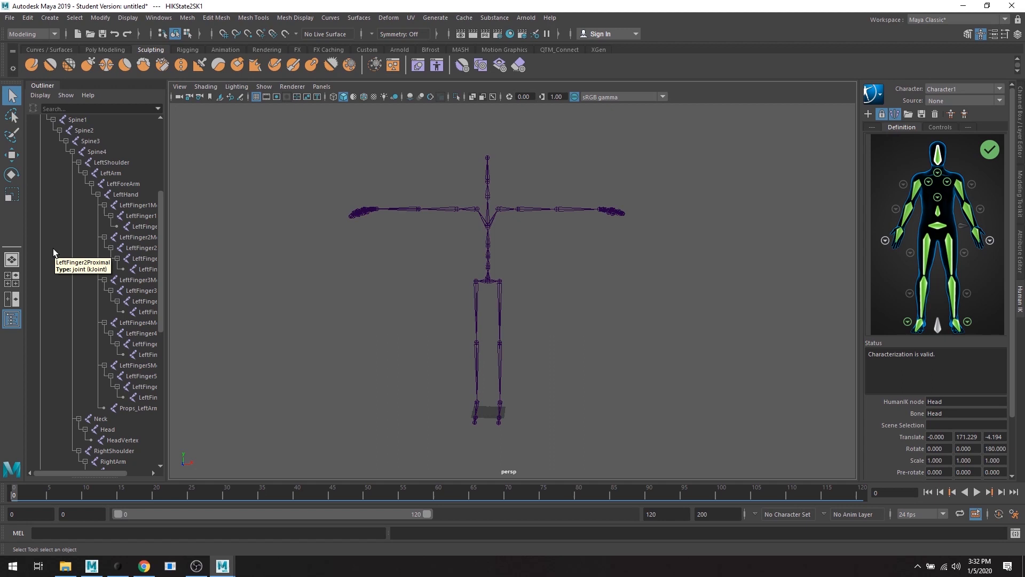
mouse_move(1003, 94)
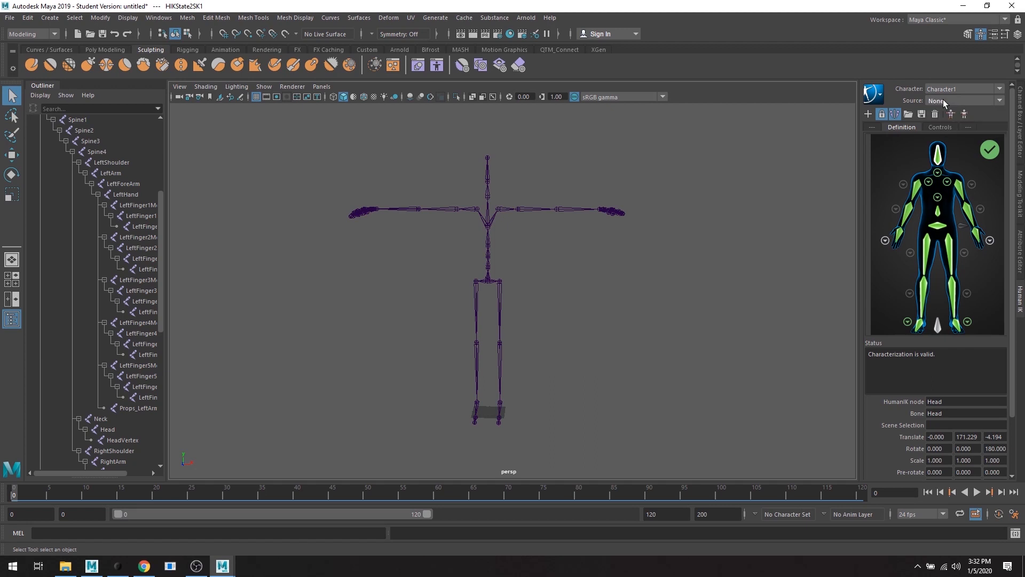
mouse_move(950, 92)
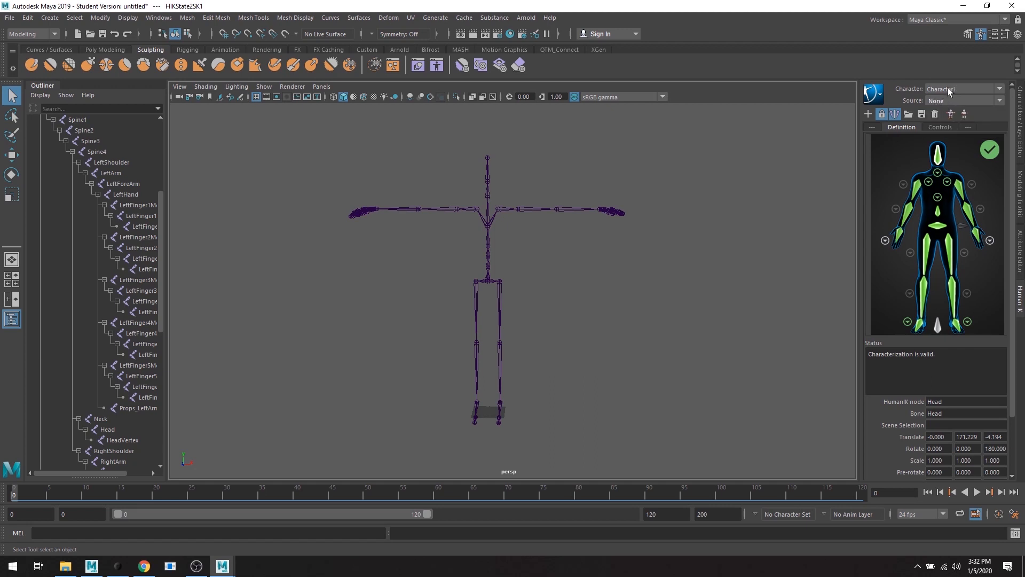
mouse_move(956, 87)
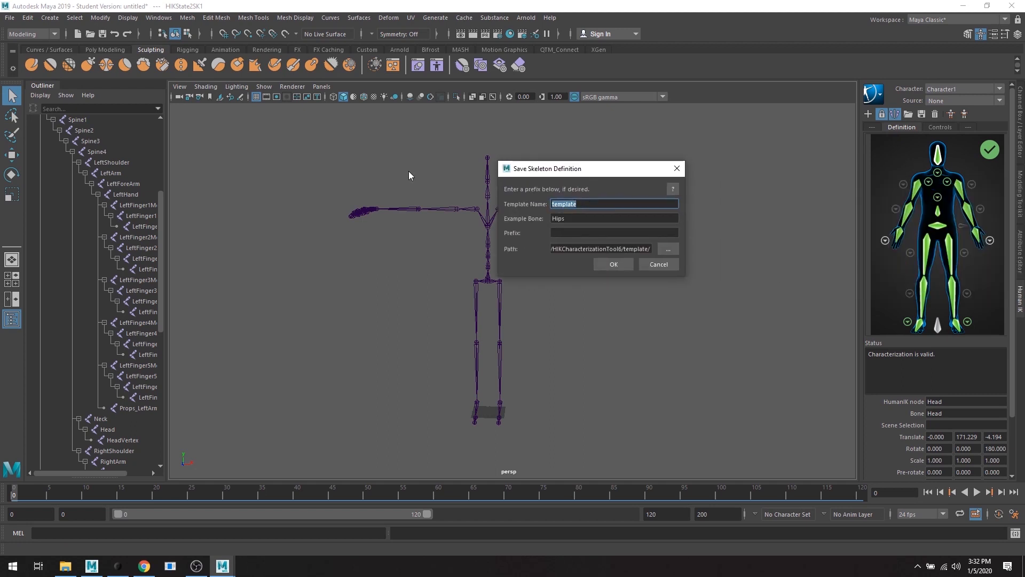
- Save the skeleton definition as a template named Rokoko1
text(Rokoko)
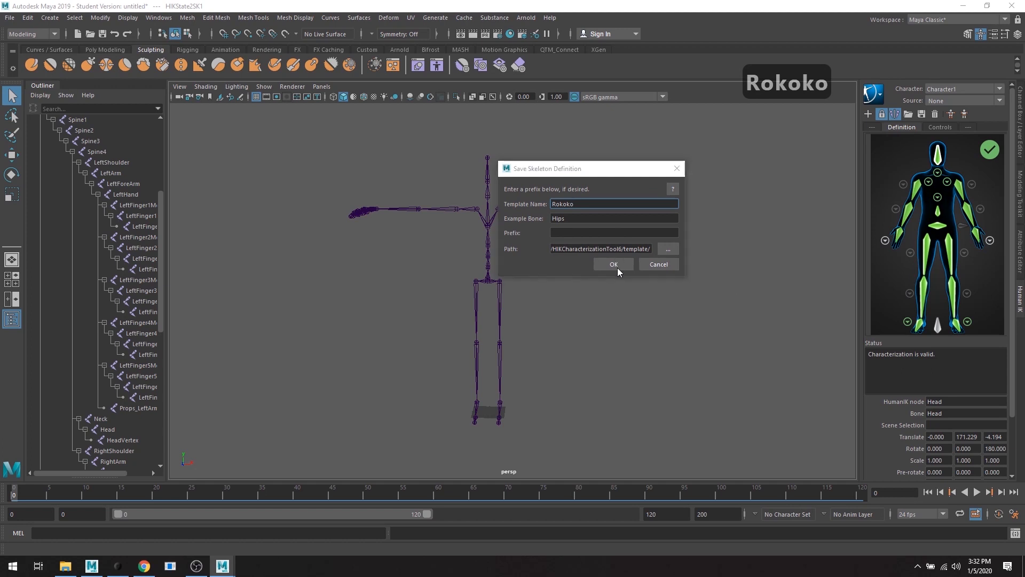
click(609, 203)
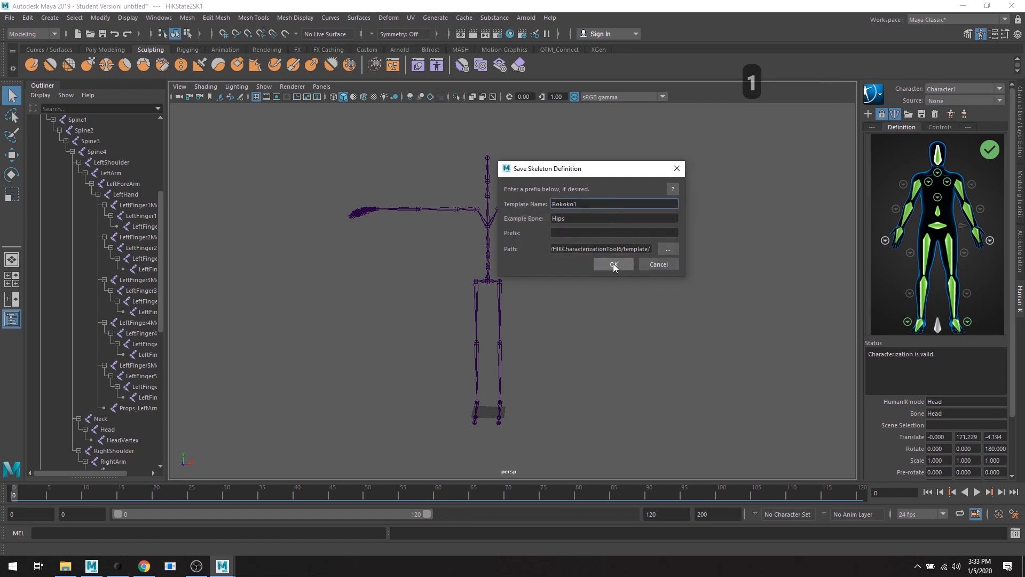
click(613, 265)
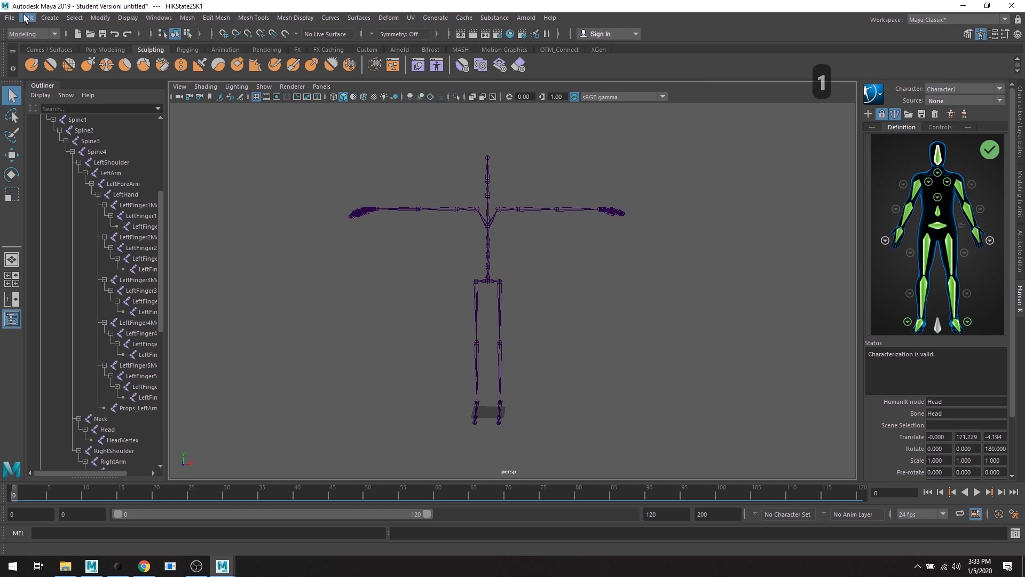
- Start a new scene via File > New Scene and create a fresh character definition
click(8, 19)
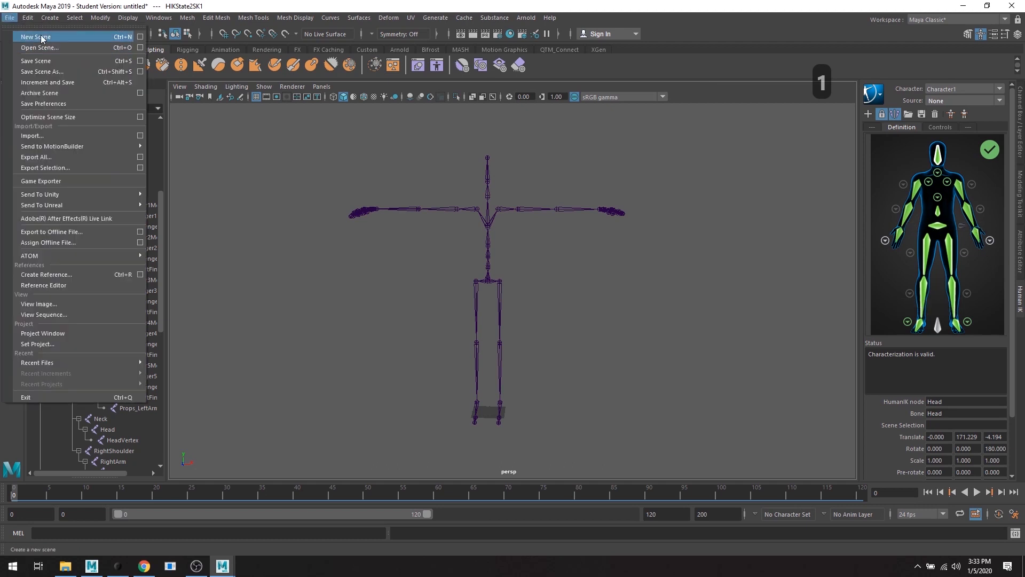
click(38, 37)
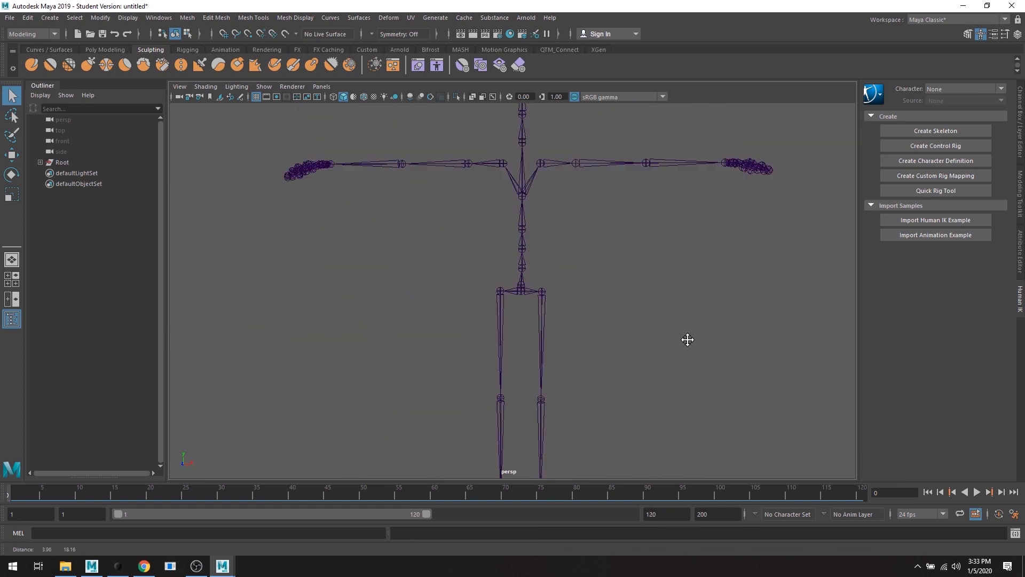
click(936, 161)
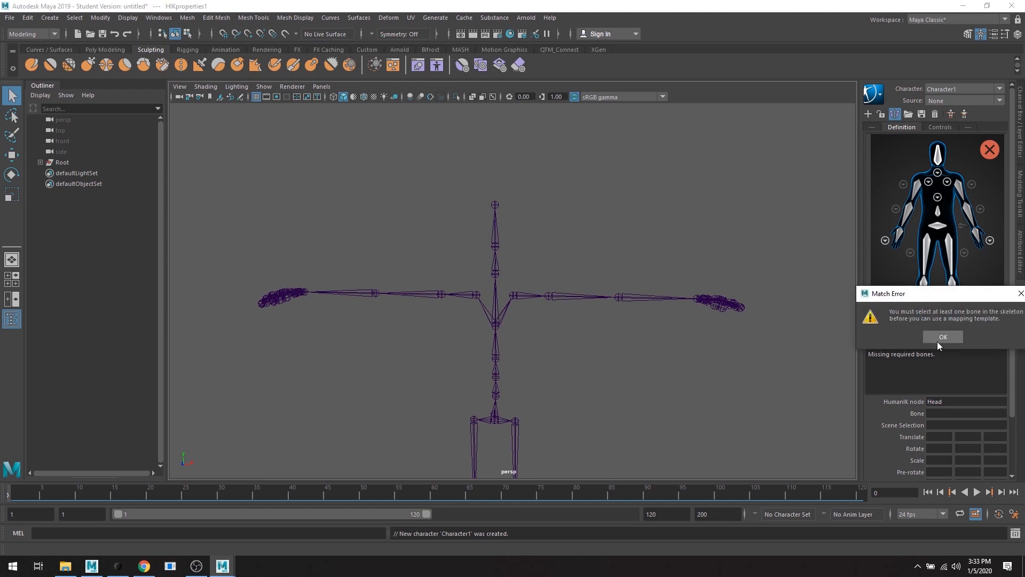
- Dismiss the select-a-bone error and load the Rokoko1 skeleton template onto the skeleton
click(942, 337)
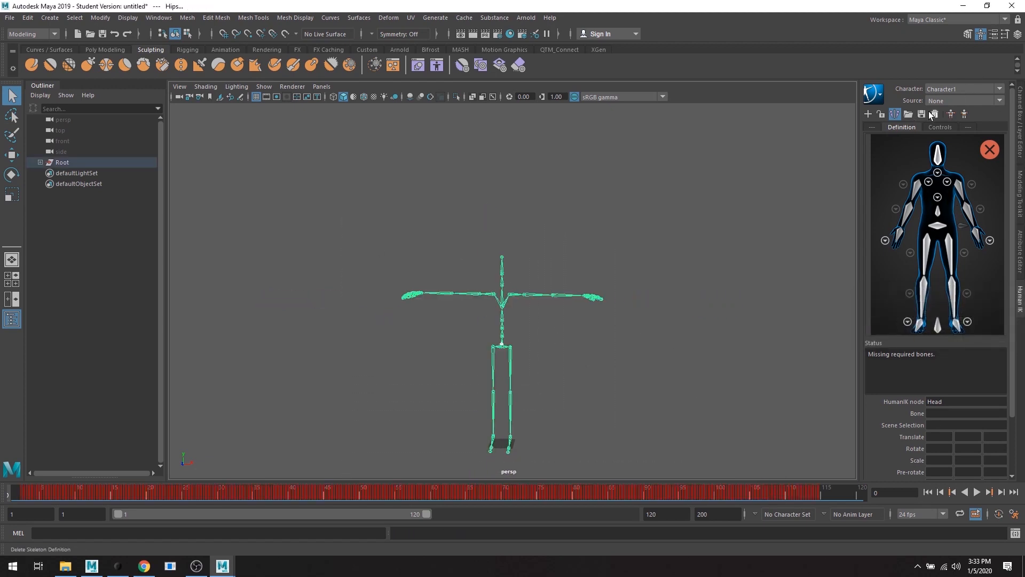
click(908, 113)
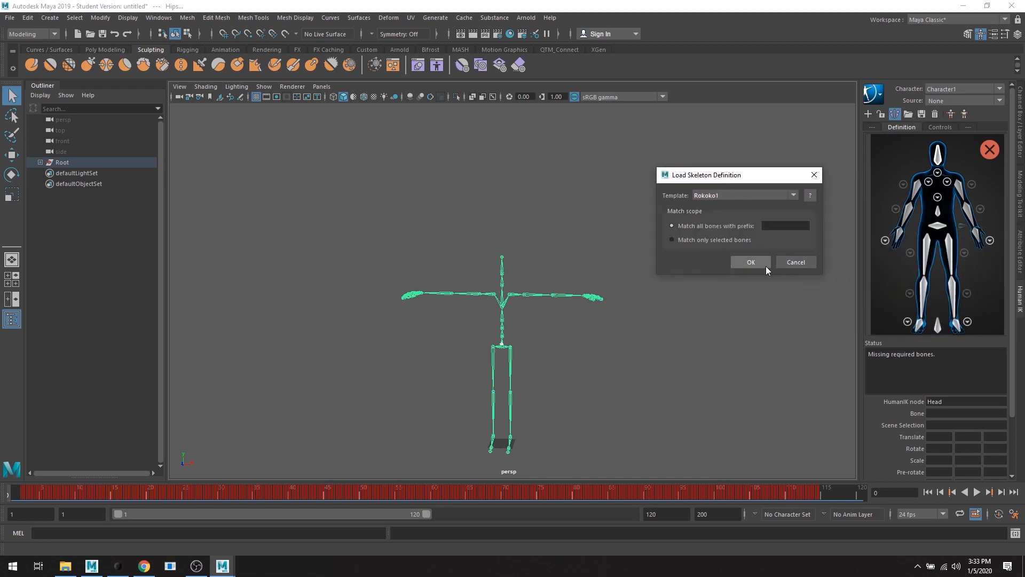
click(751, 261)
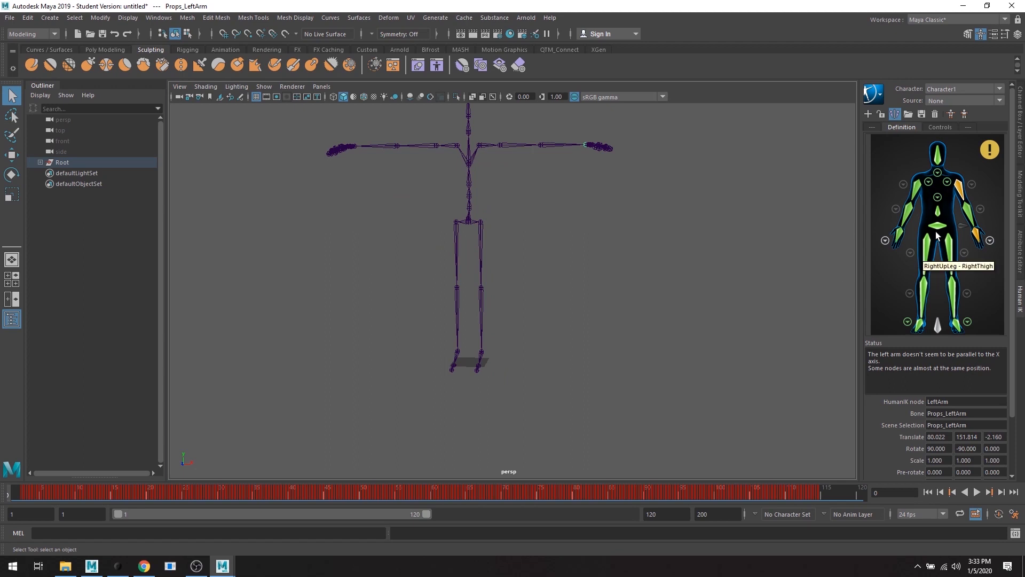
mouse_move(964, 195)
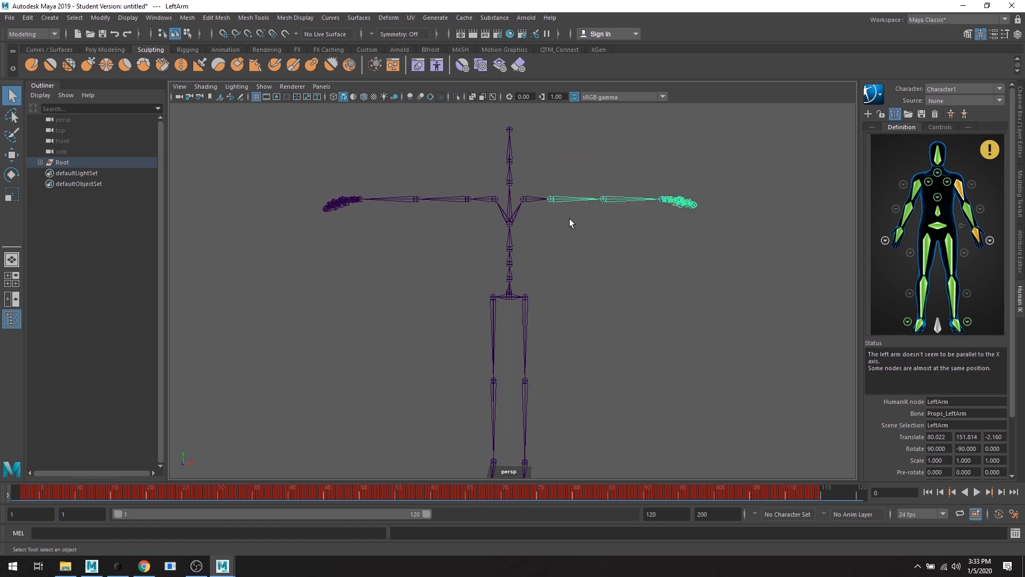
- Reassign the left arm slot to the LeftArm joint, replacing the Props_LeftArm assignment
right_click(972, 186)
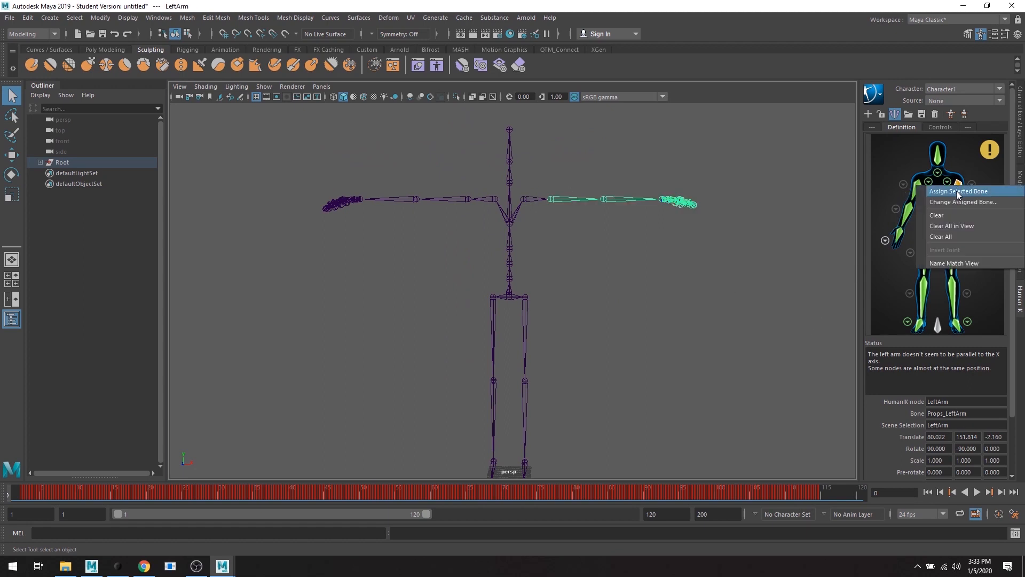
click(959, 192)
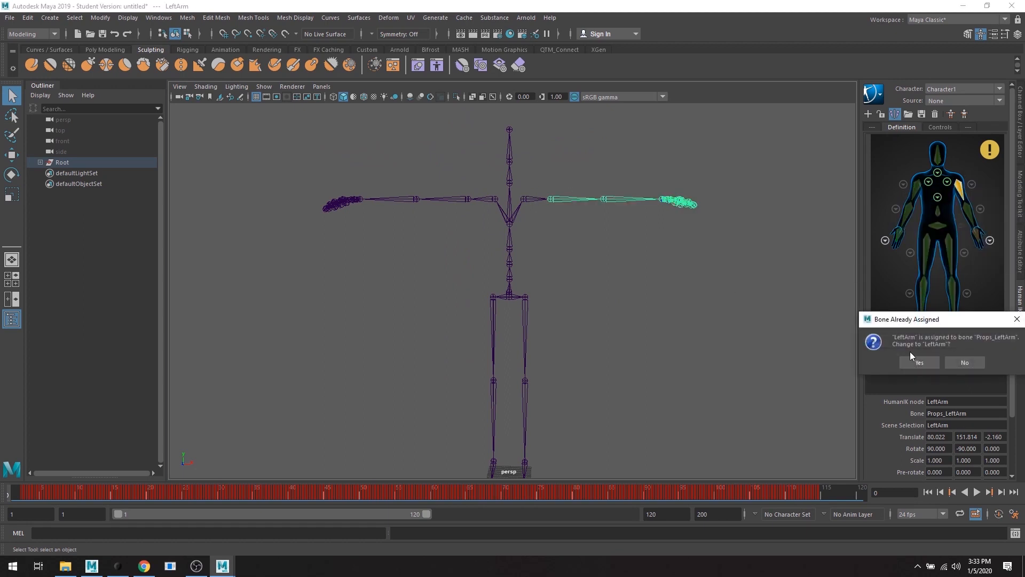
click(919, 363)
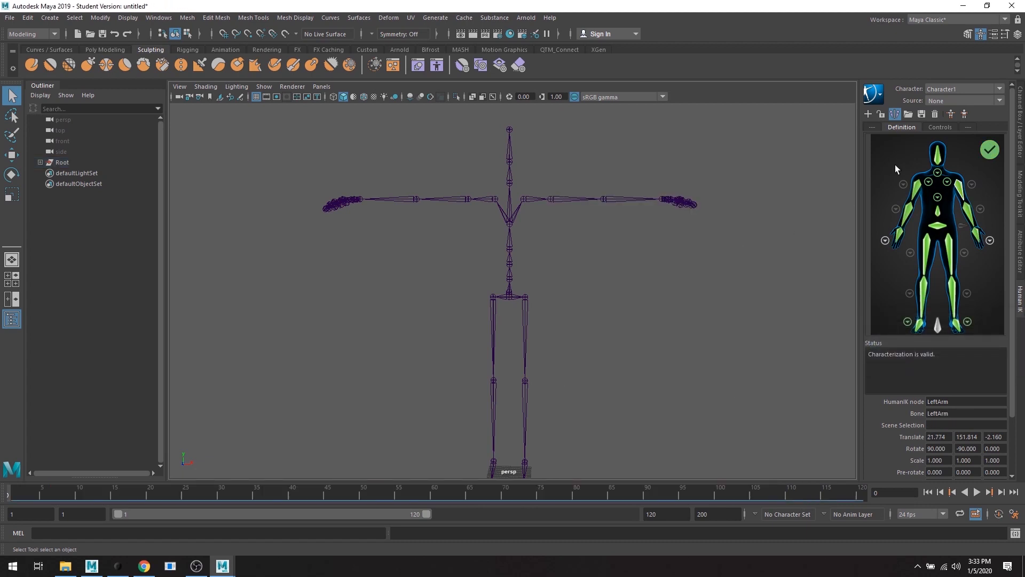